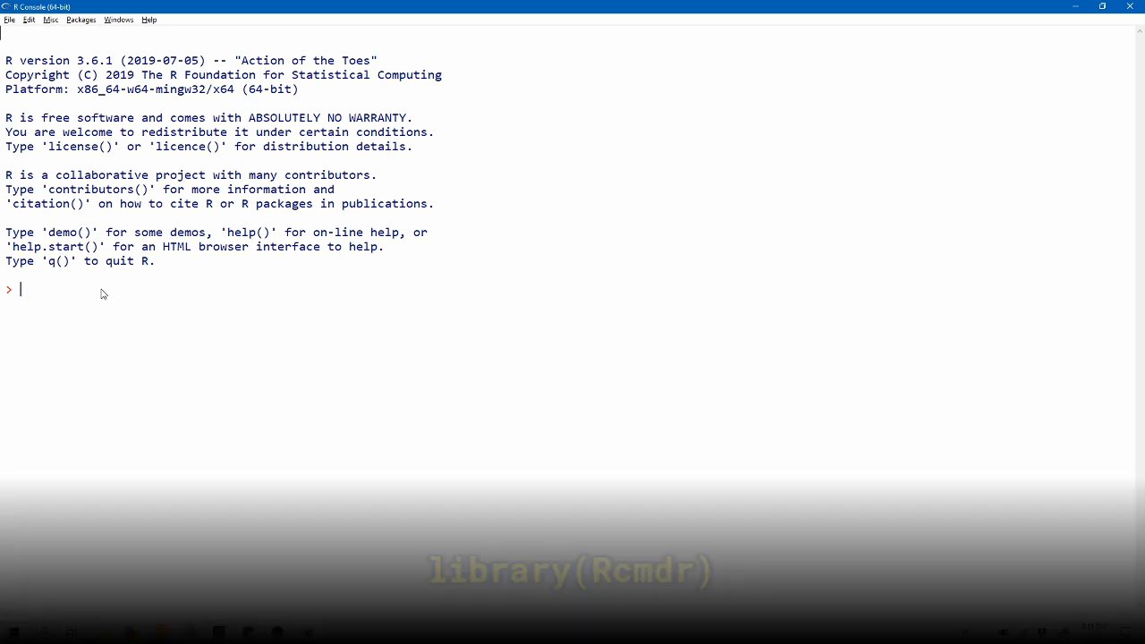
Run library(Rcmdr) in the R Console to launch the R Commander window.
type("library(")
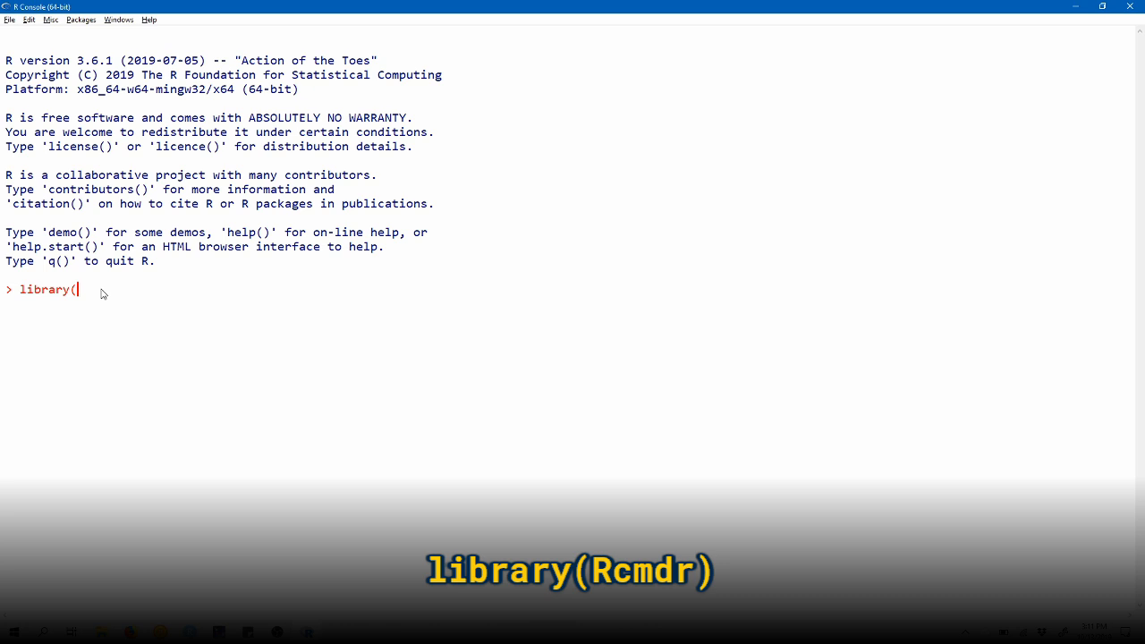
type("Rcmdr")
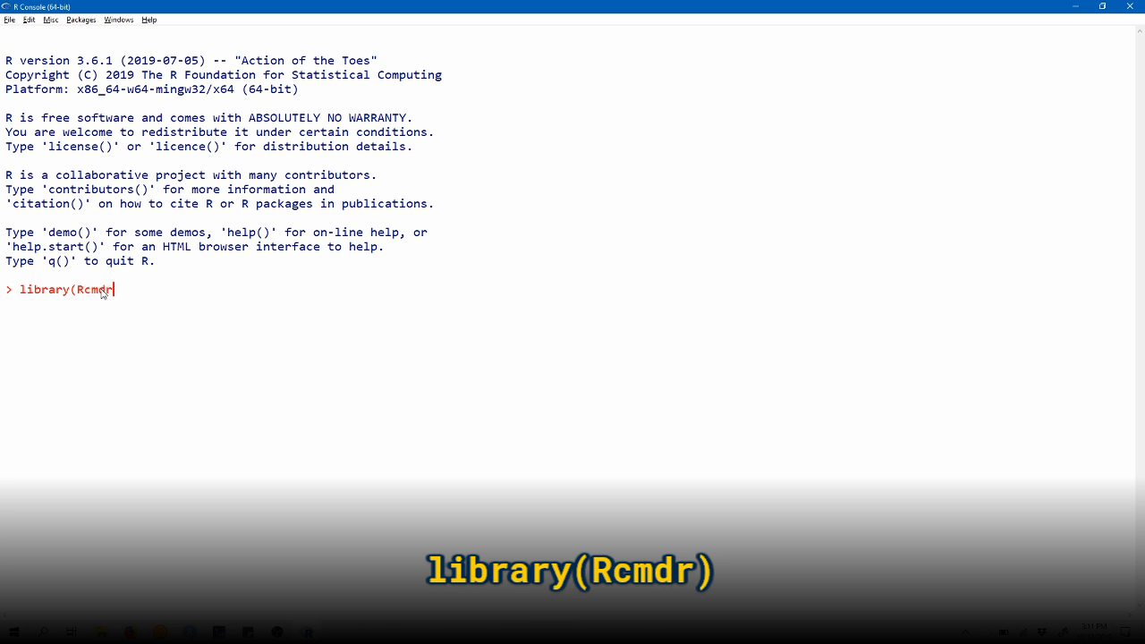
type(")")
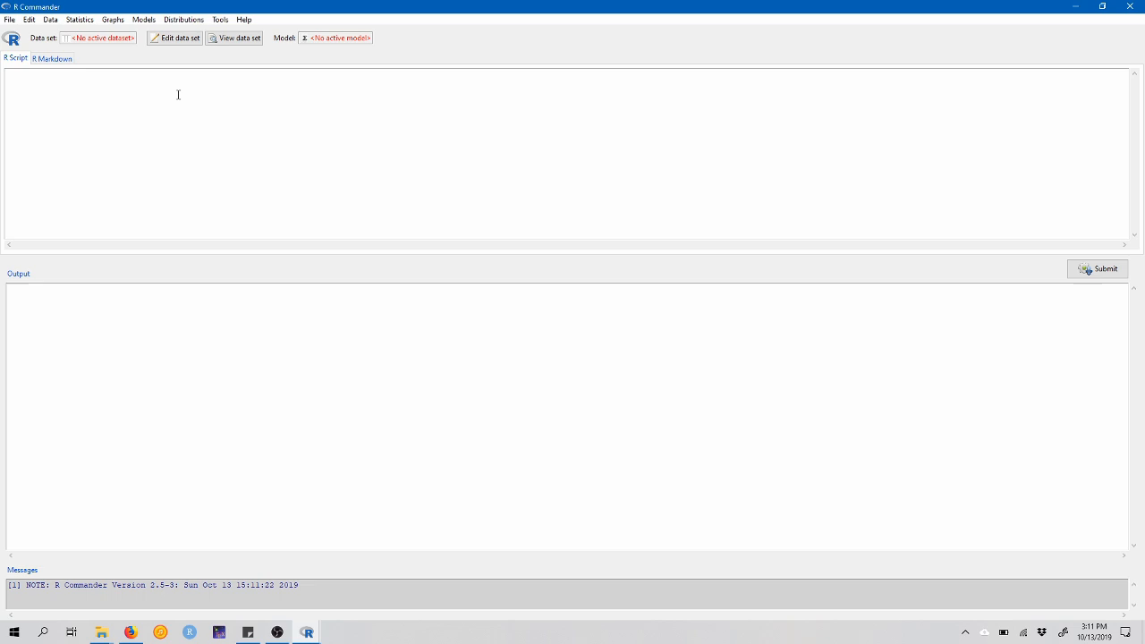
Load Bus_time.RData from the Prelab 6 folder as the active data set (19 rows, 1 column).
left_click(50, 18)
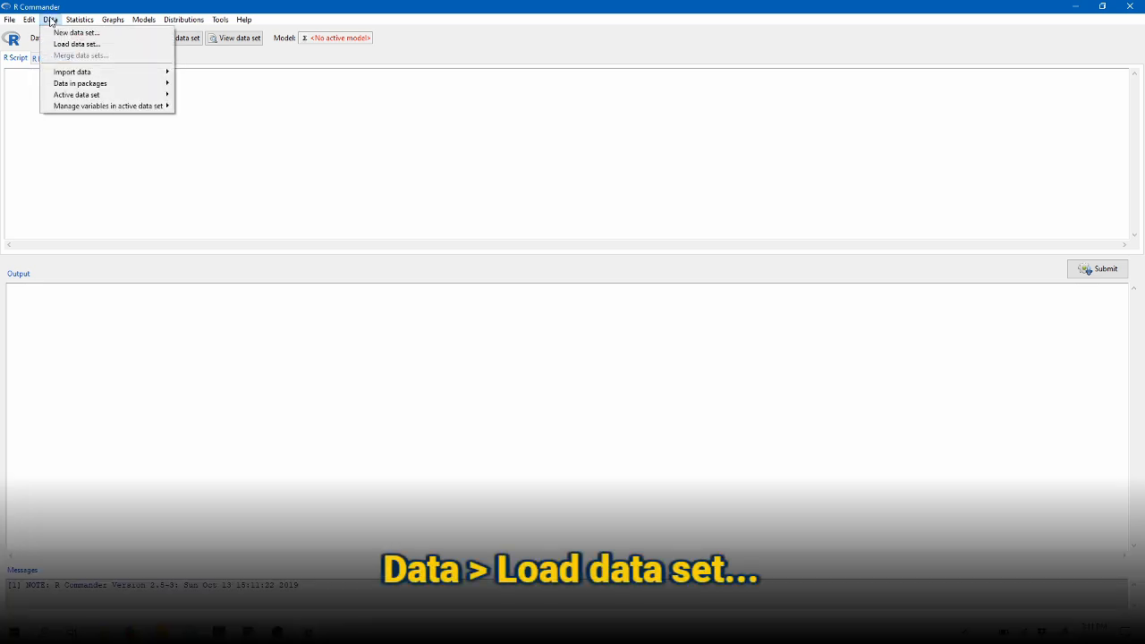
left_click(77, 43)
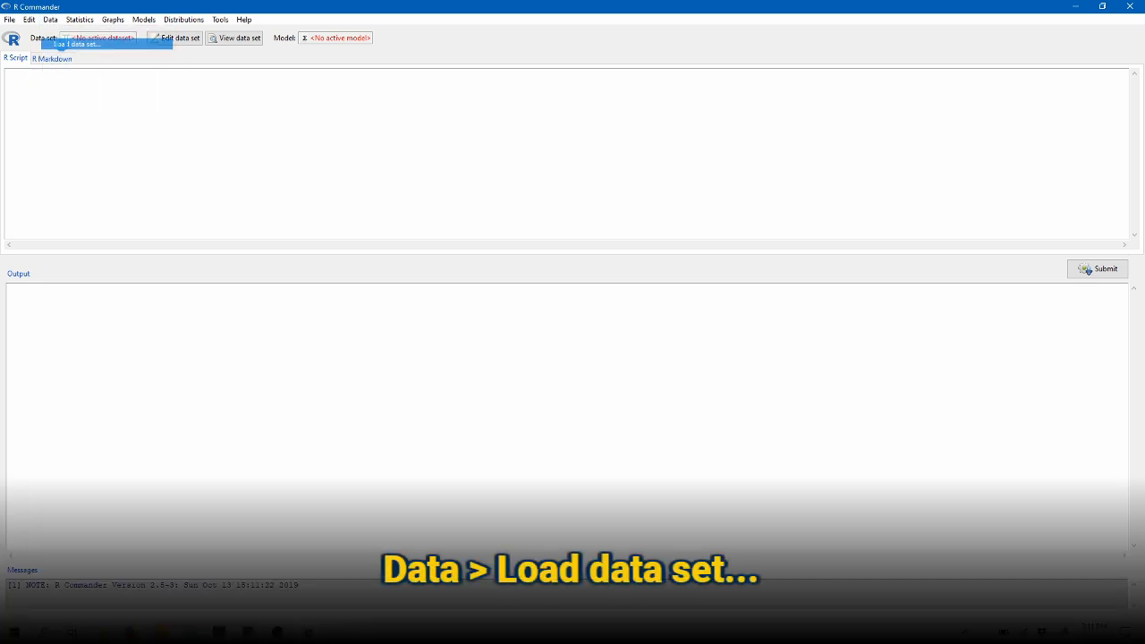
left_click(74, 43)
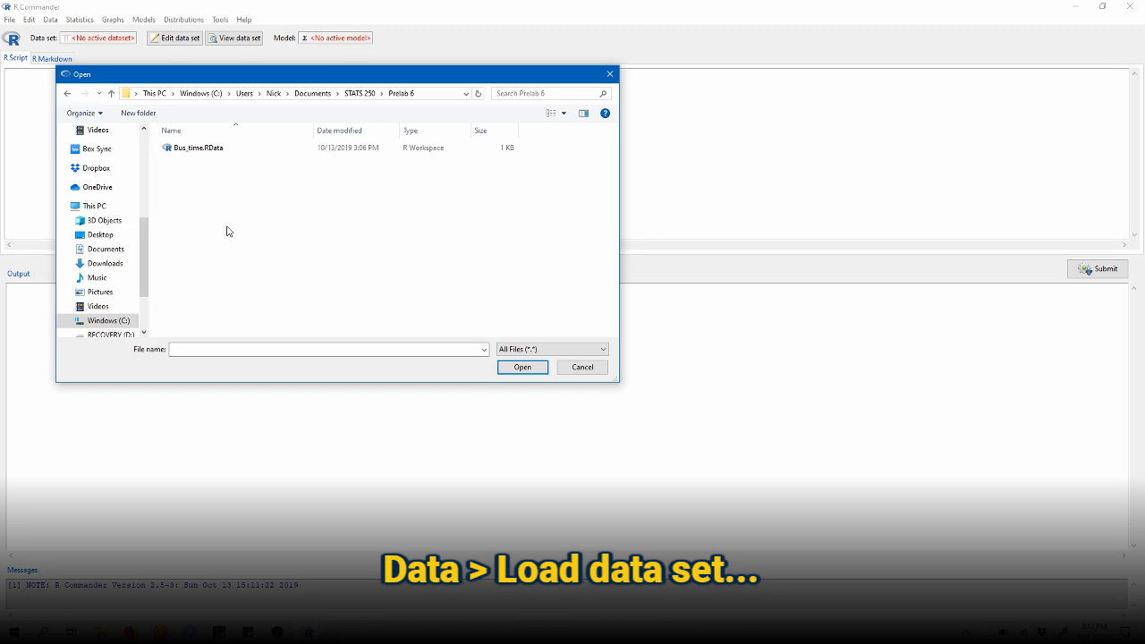
mouse_move(186, 170)
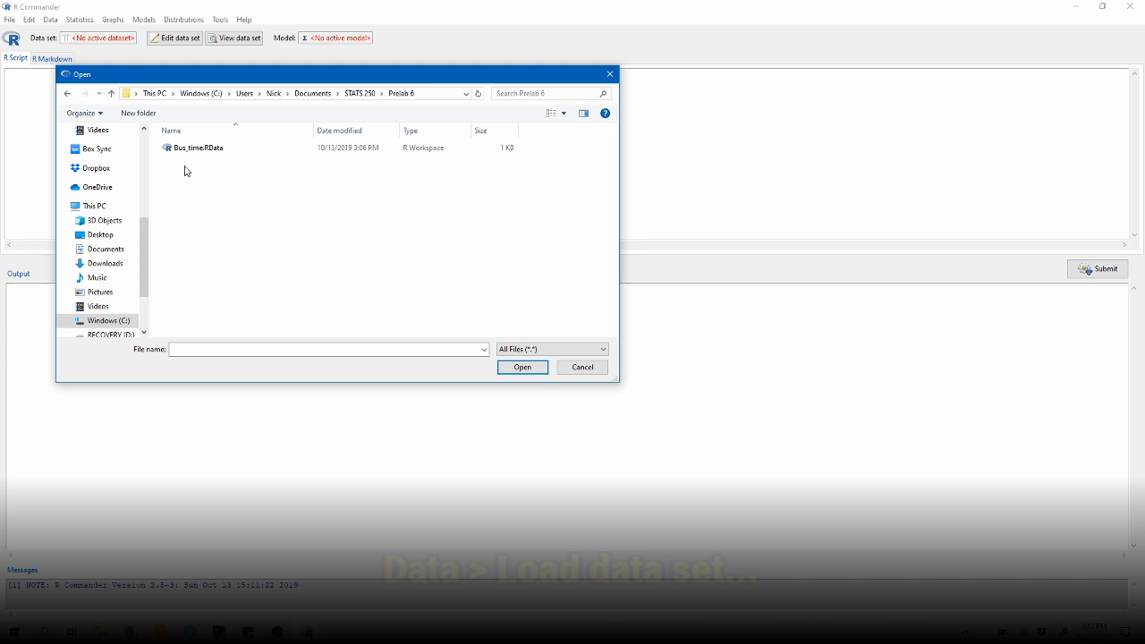
left_click(199, 146)
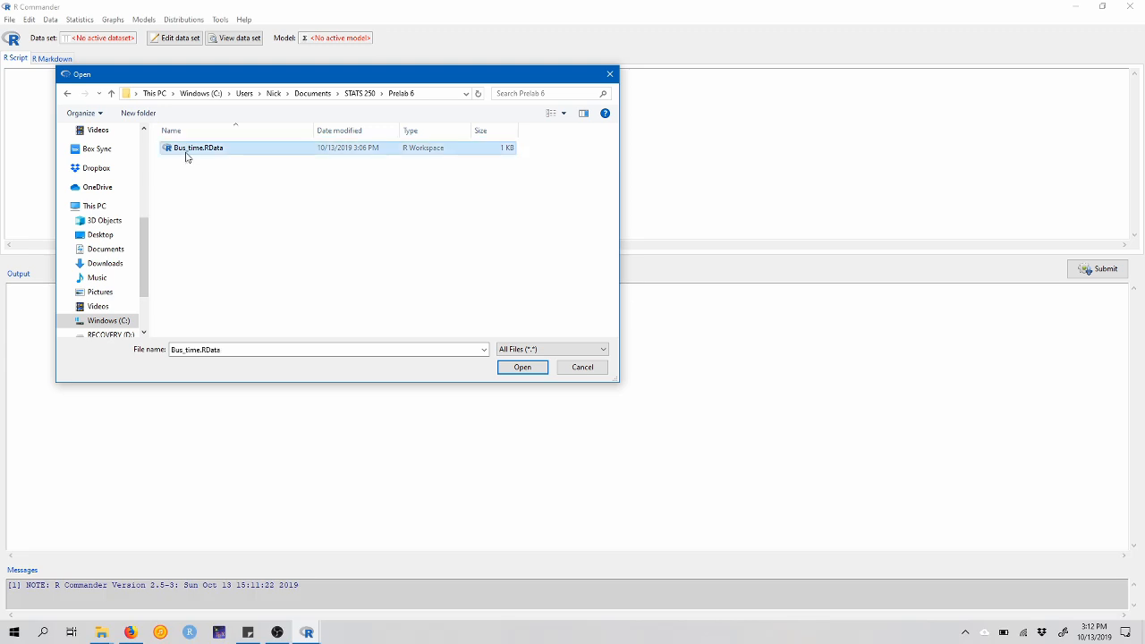
left_click(522, 367)
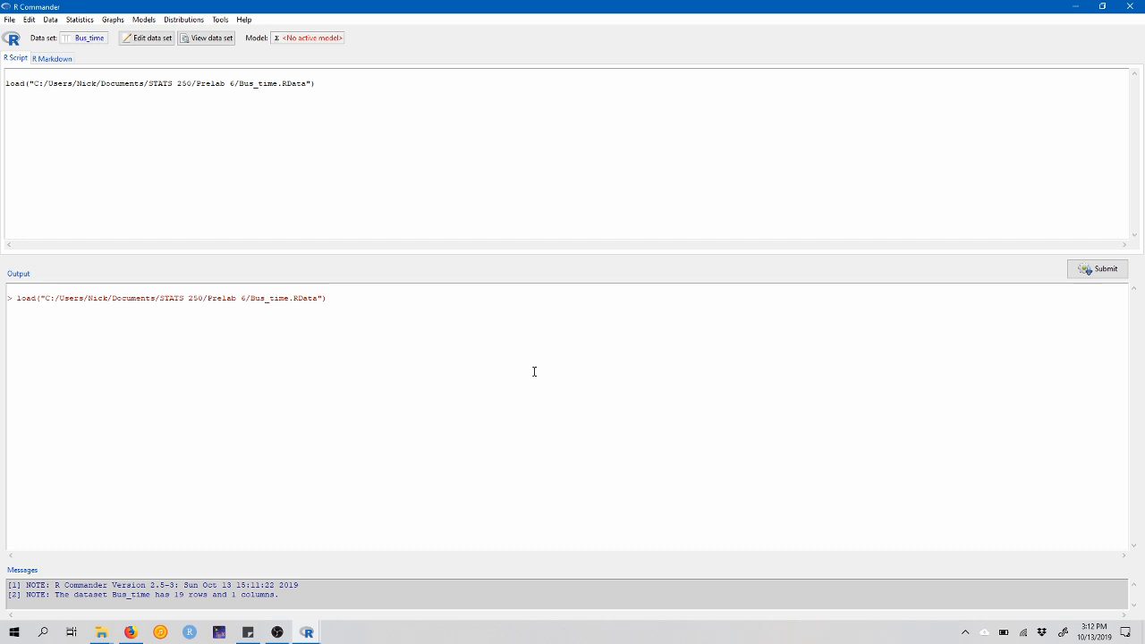
mouse_move(304, 283)
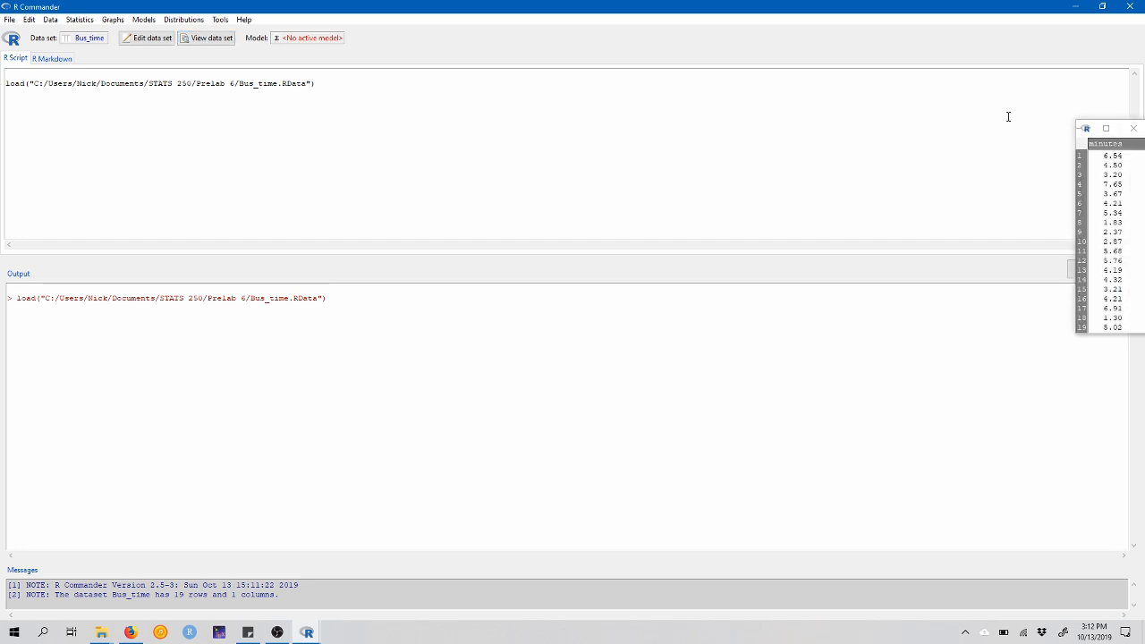
mouse_move(1094, 172)
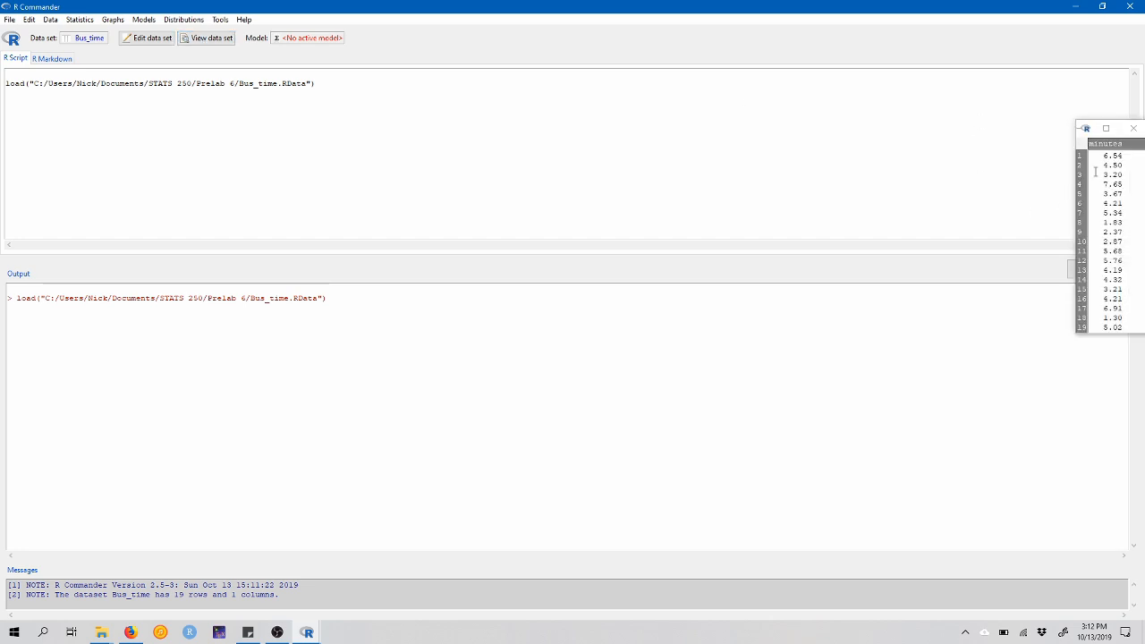
mouse_move(1101, 349)
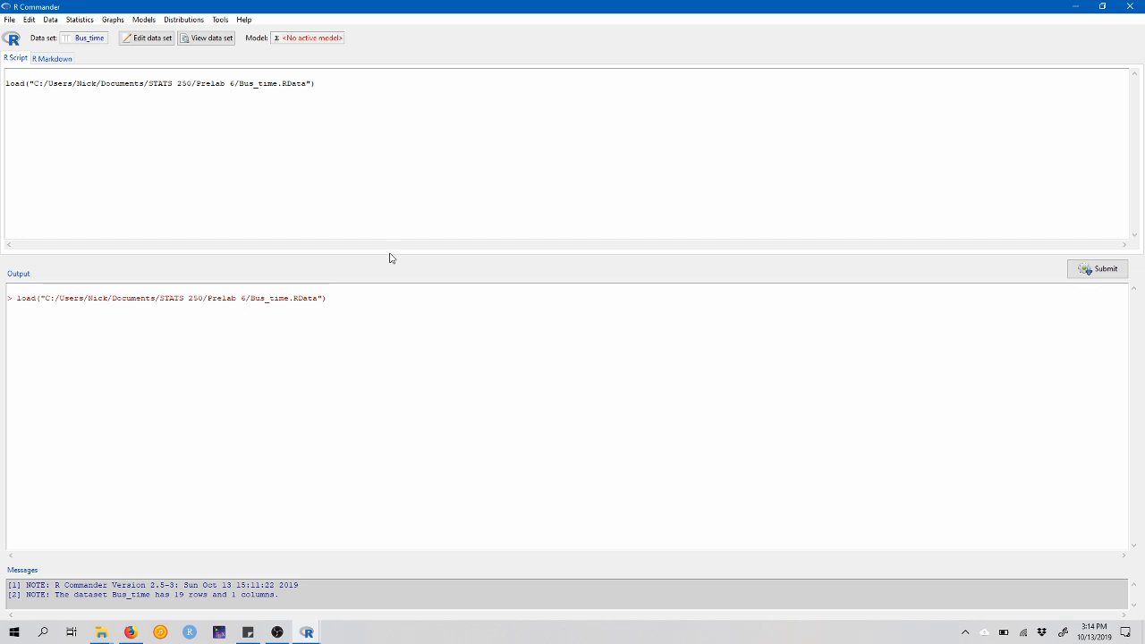
Begin a quantile-comparison plot of minutes and show its Options settings.
left_click(112, 18)
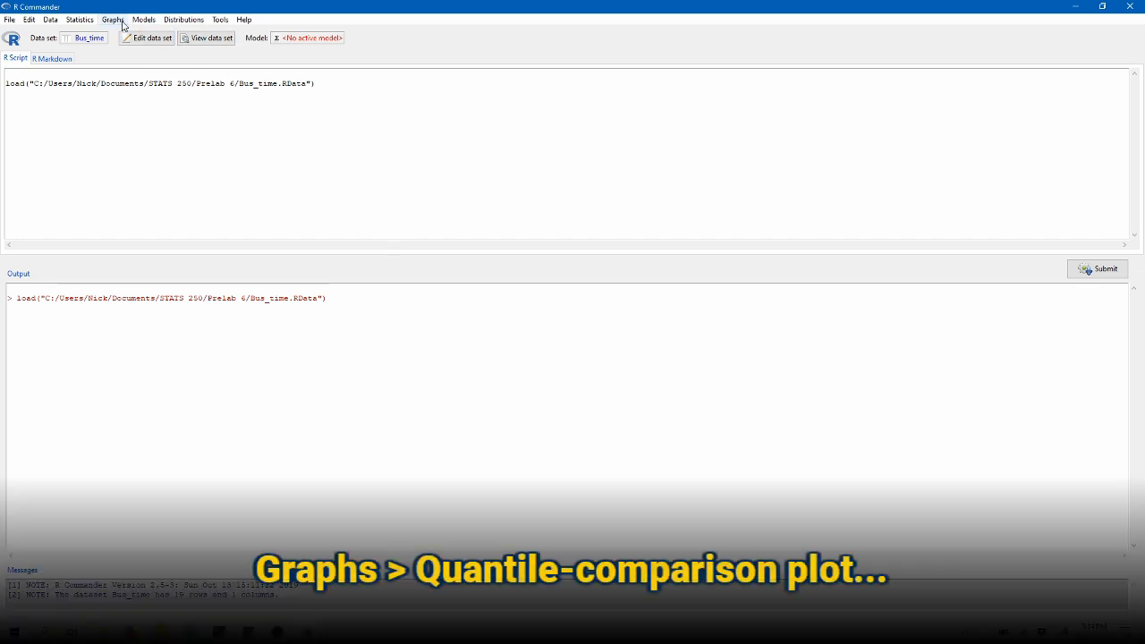
left_click(112, 18)
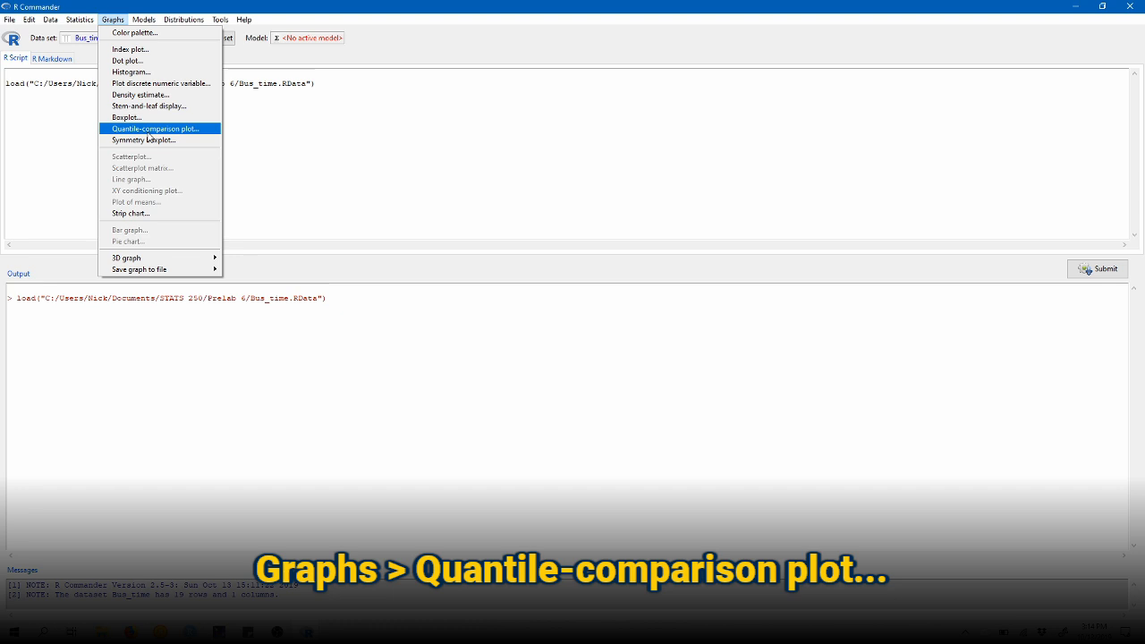
left_click(156, 129)
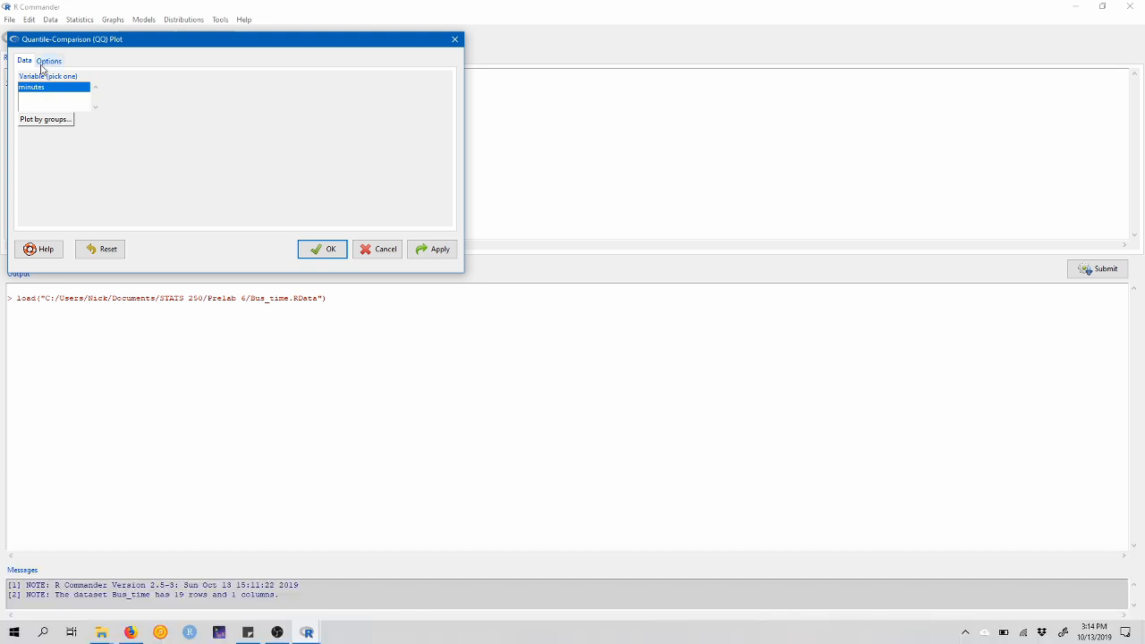
left_click(50, 60)
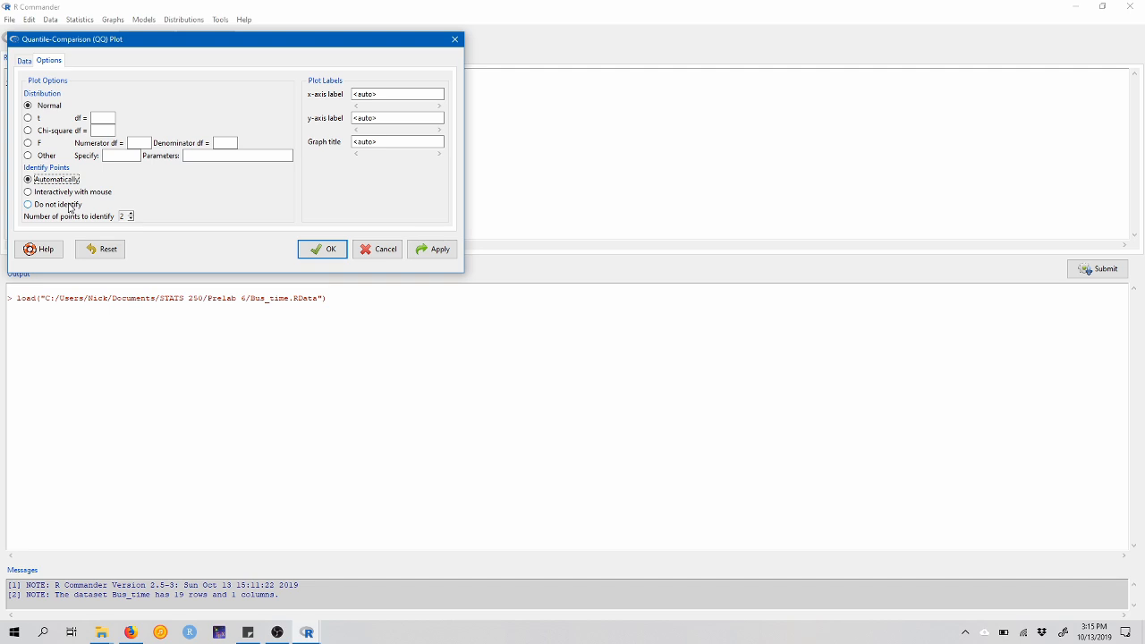
Produce the QQ plot with Do not identify and title 'QQ Plot of Bus Late Times (in minutes)' over a \n line break.
left_click(28, 204)
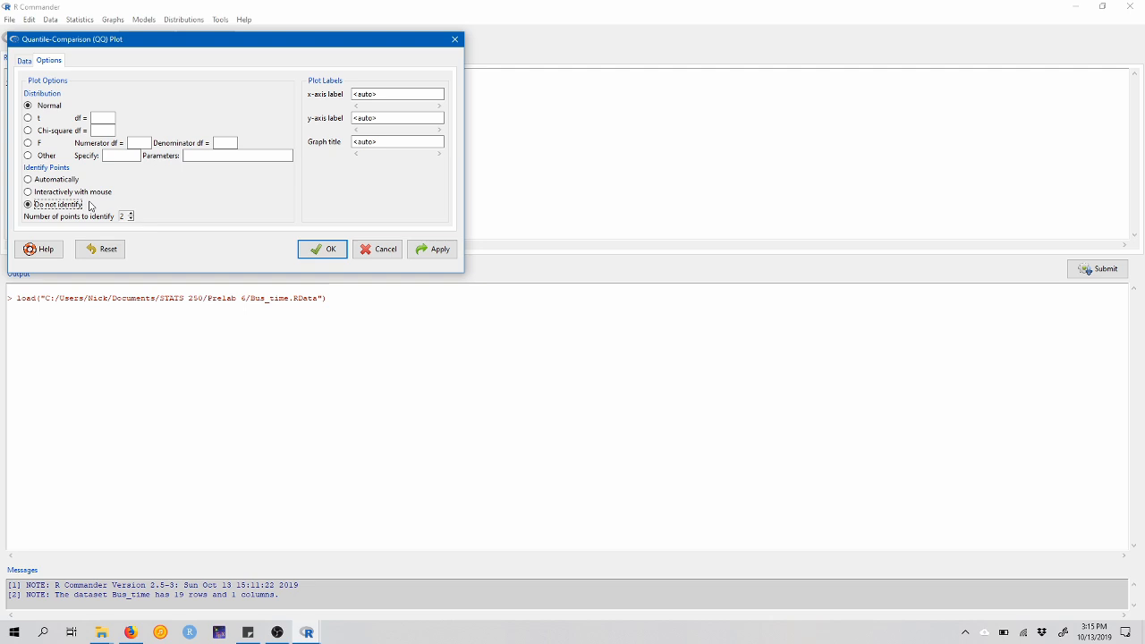
mouse_move(337, 86)
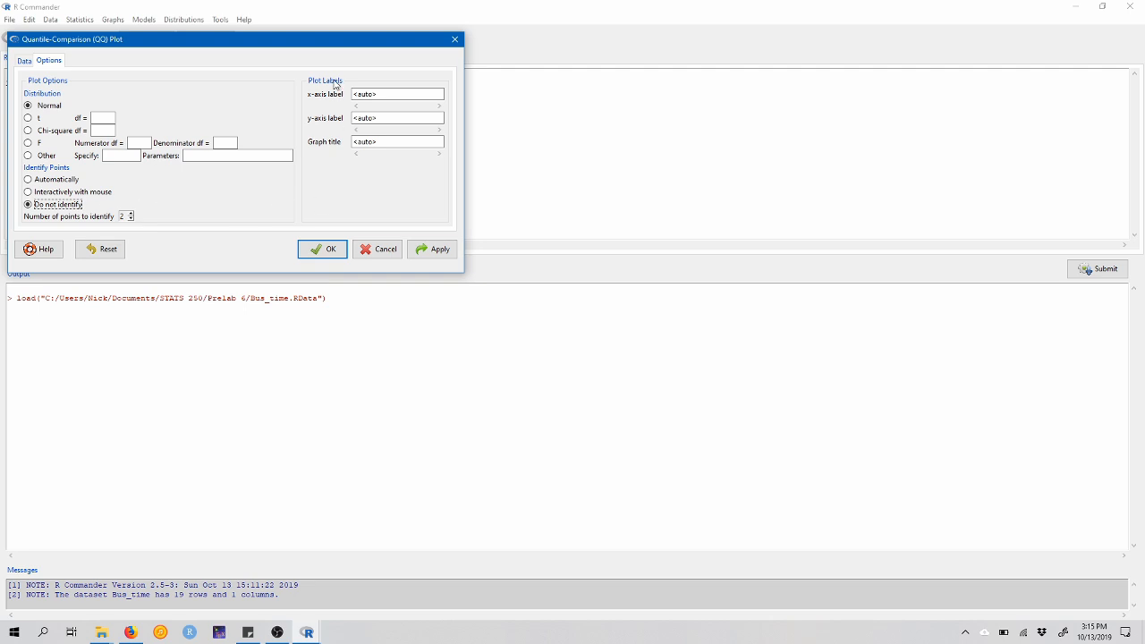
mouse_move(332, 98)
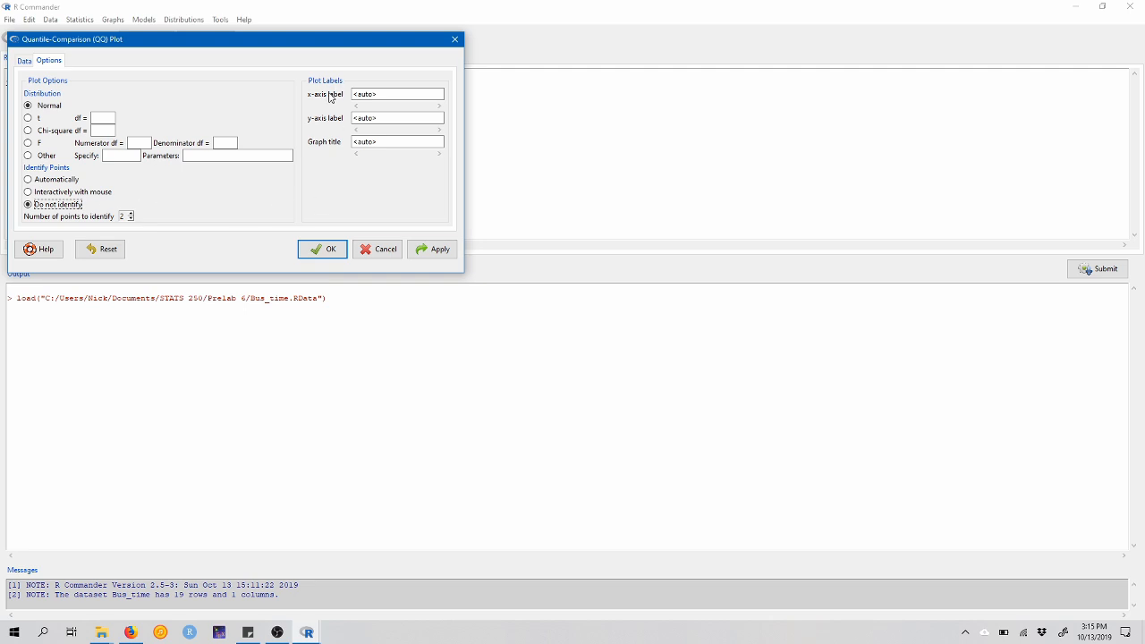
left_click(397, 142)
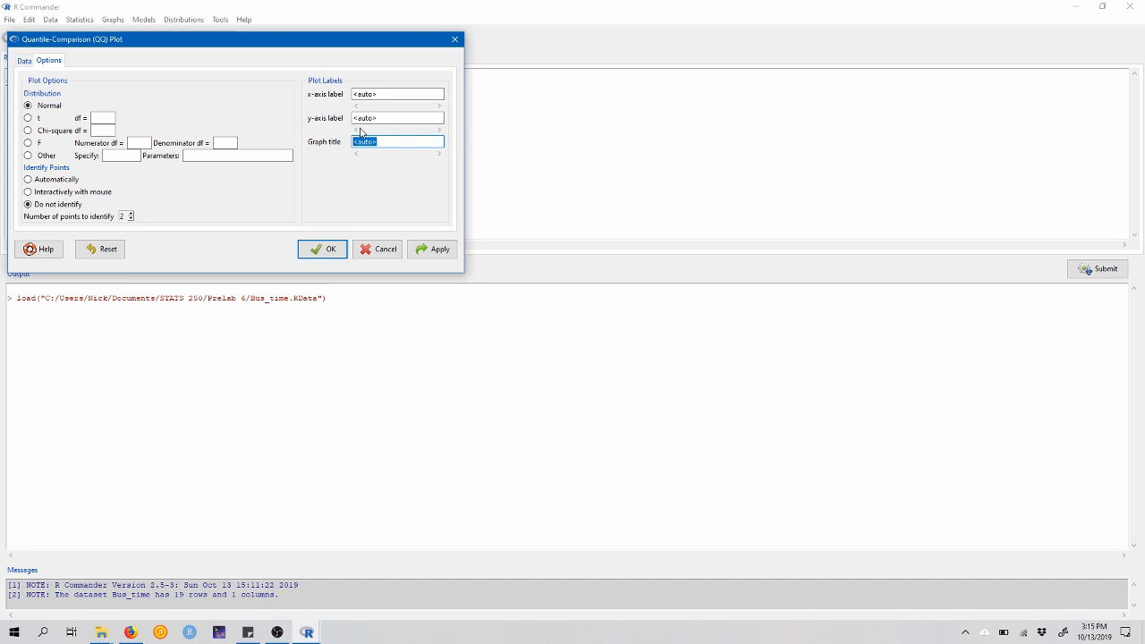
type("QQ Plot of Bus")
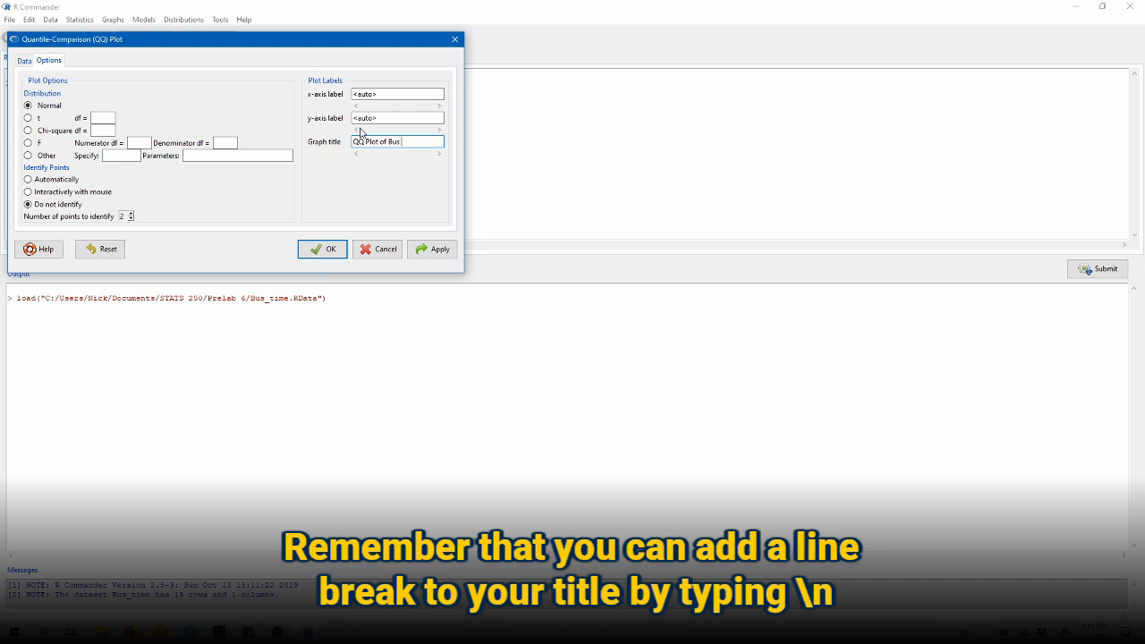
type("Late Times")
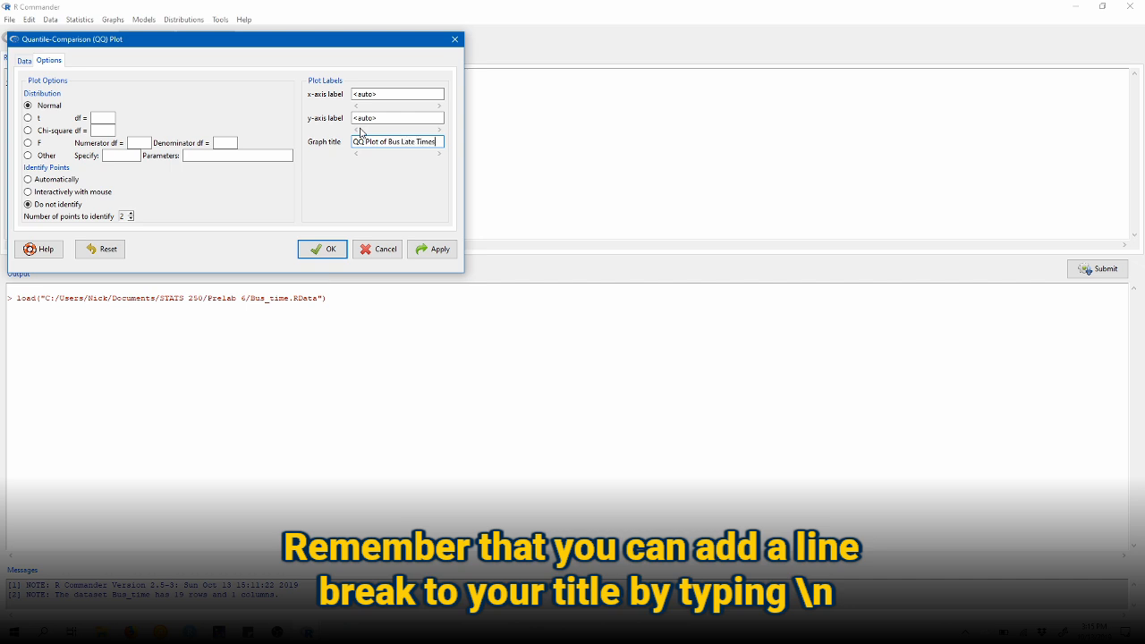
type("Bus Late Times (in minutes)")
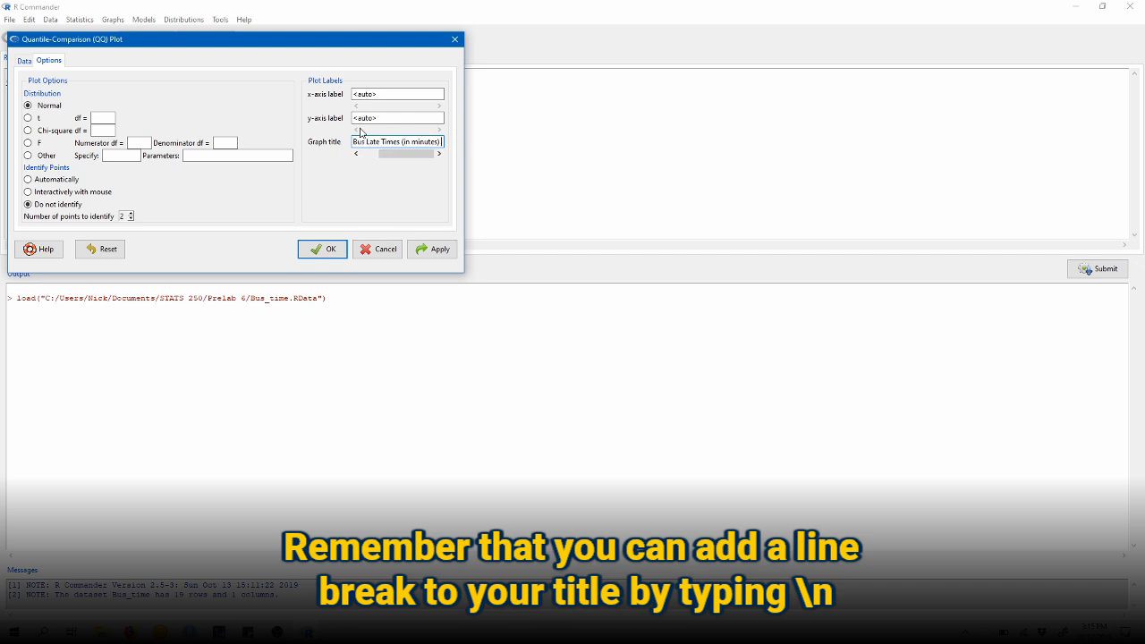
type("\\n")
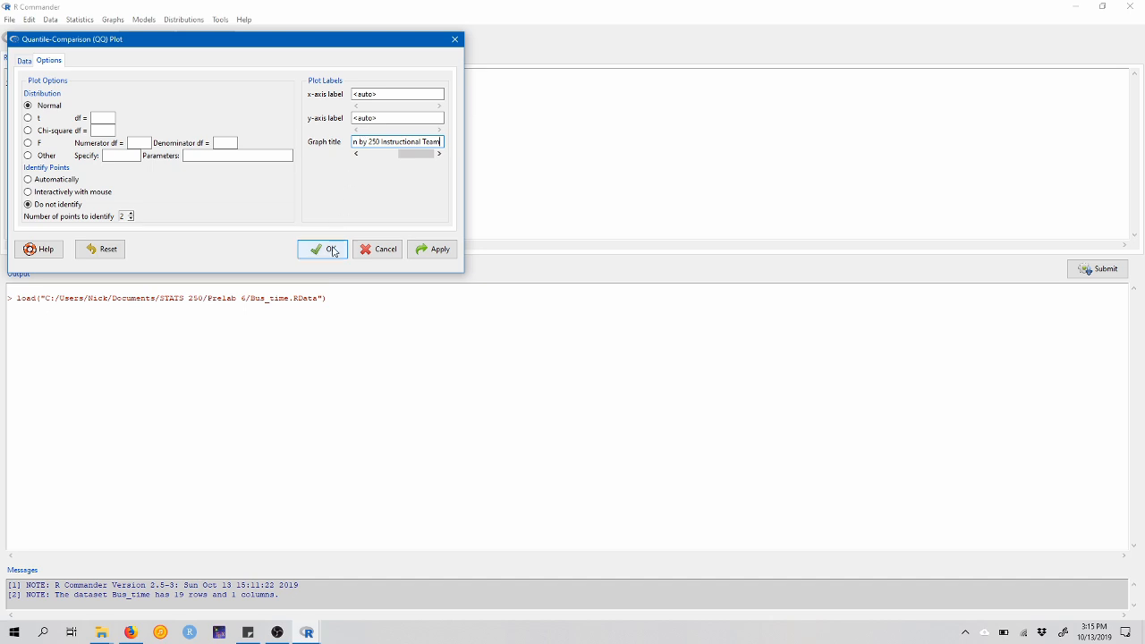
left_click(322, 249)
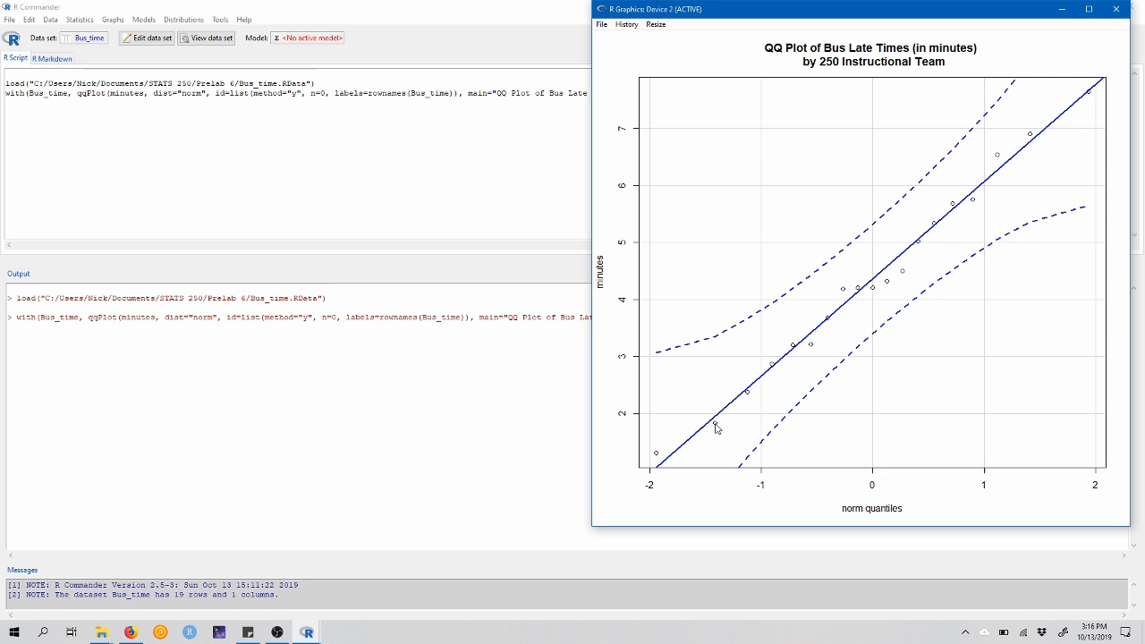
mouse_move(862, 297)
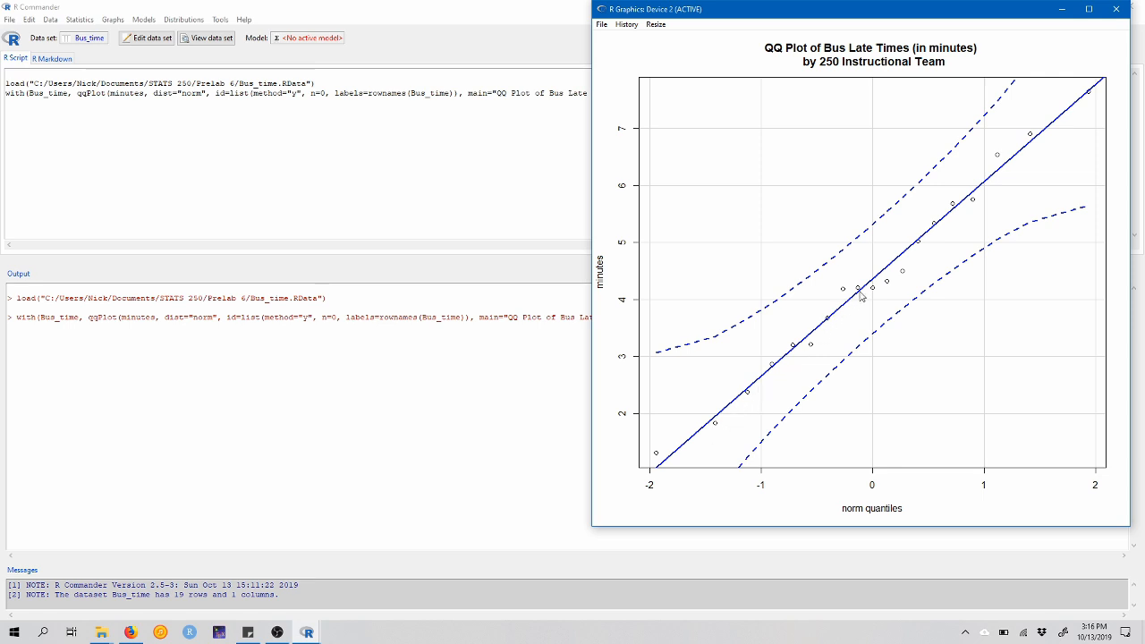
mouse_move(1055, 146)
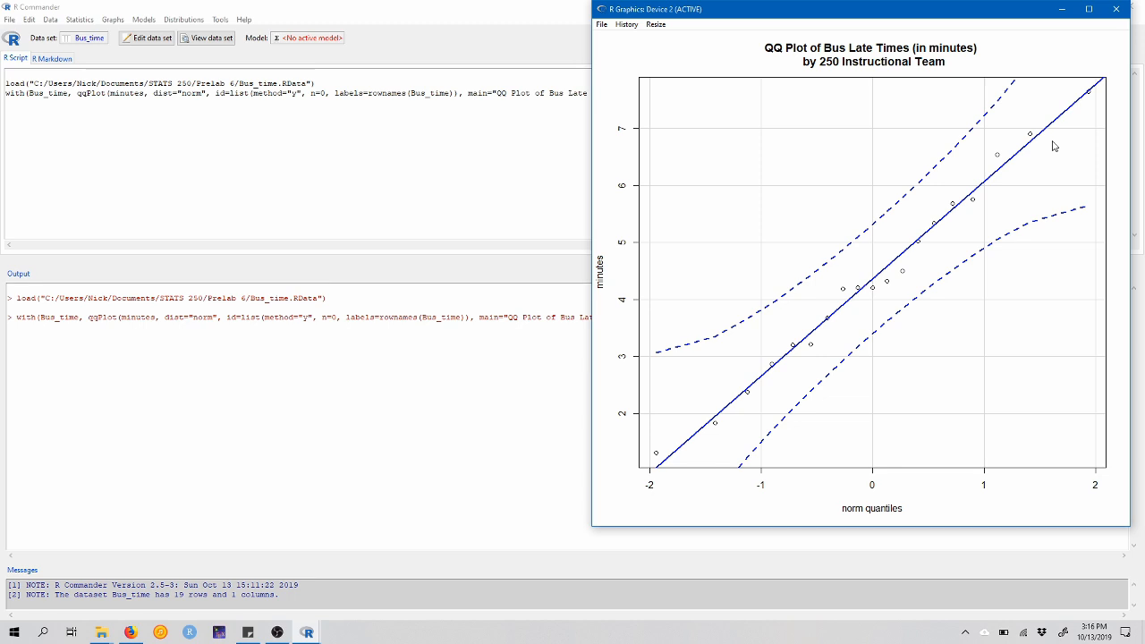
mouse_move(1073, 136)
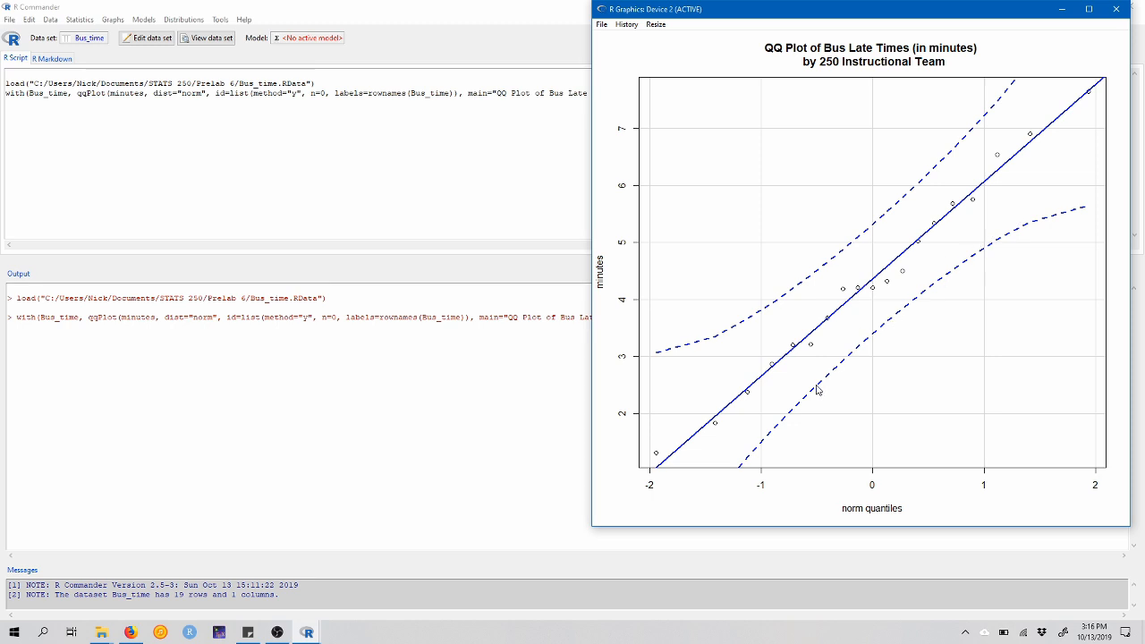
mouse_move(743, 472)
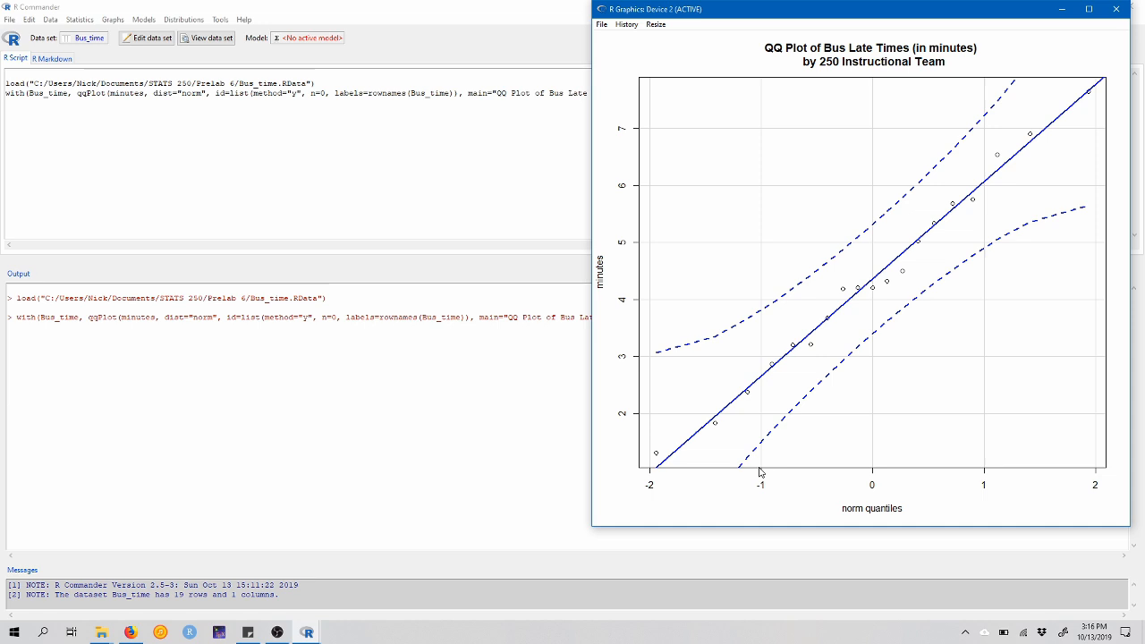
mouse_move(754, 472)
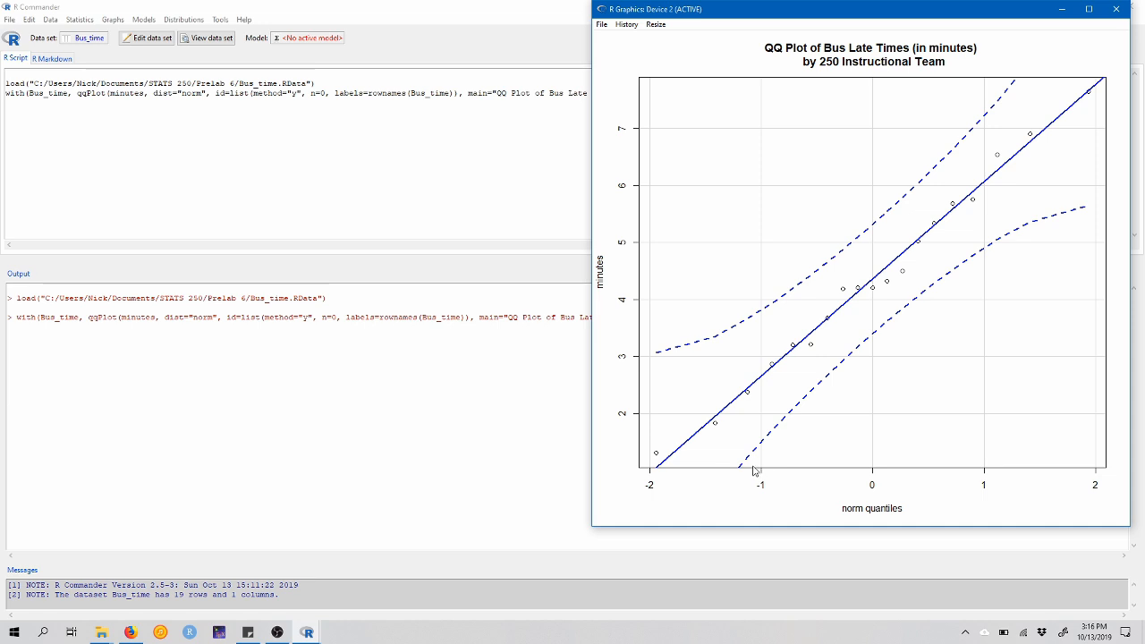
mouse_move(854, 311)
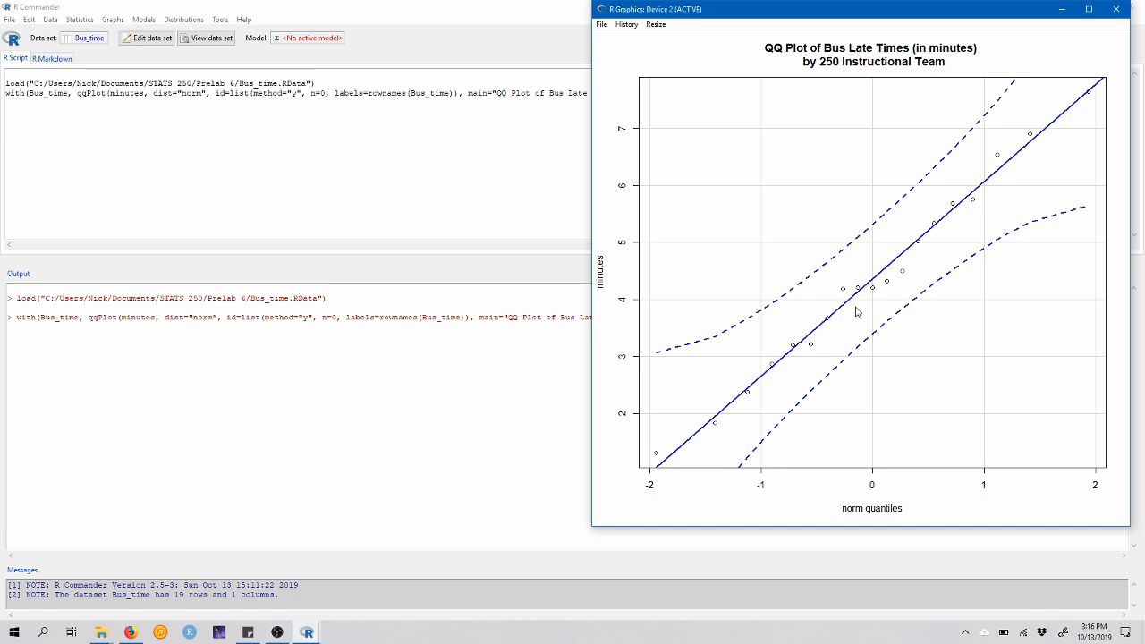
mouse_move(966, 248)
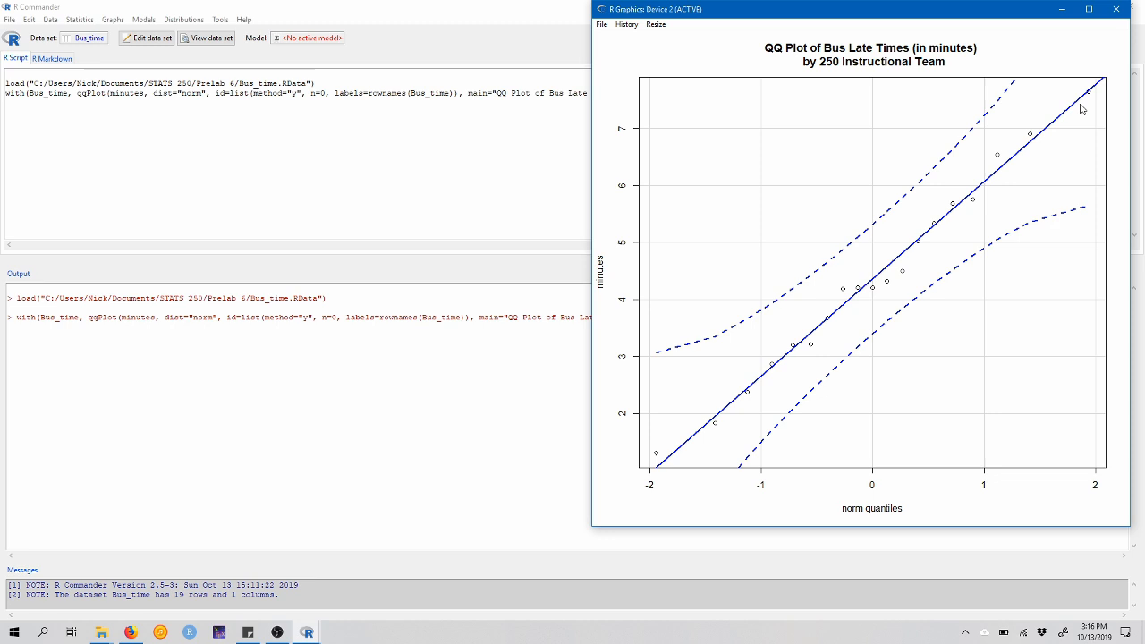
mouse_move(690, 454)
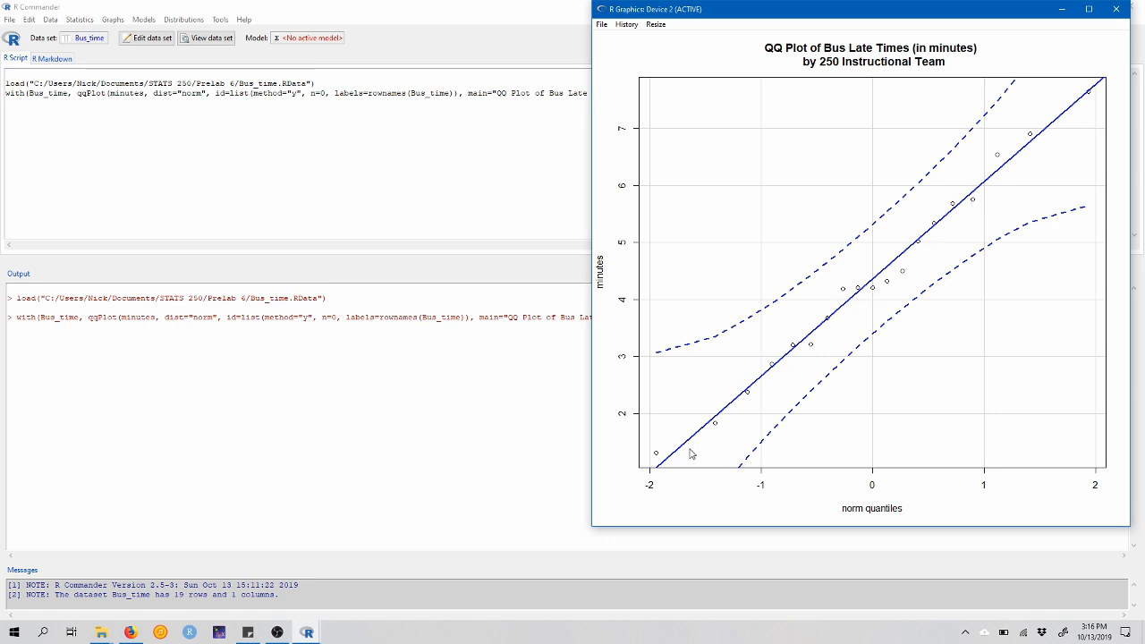
mouse_move(685, 460)
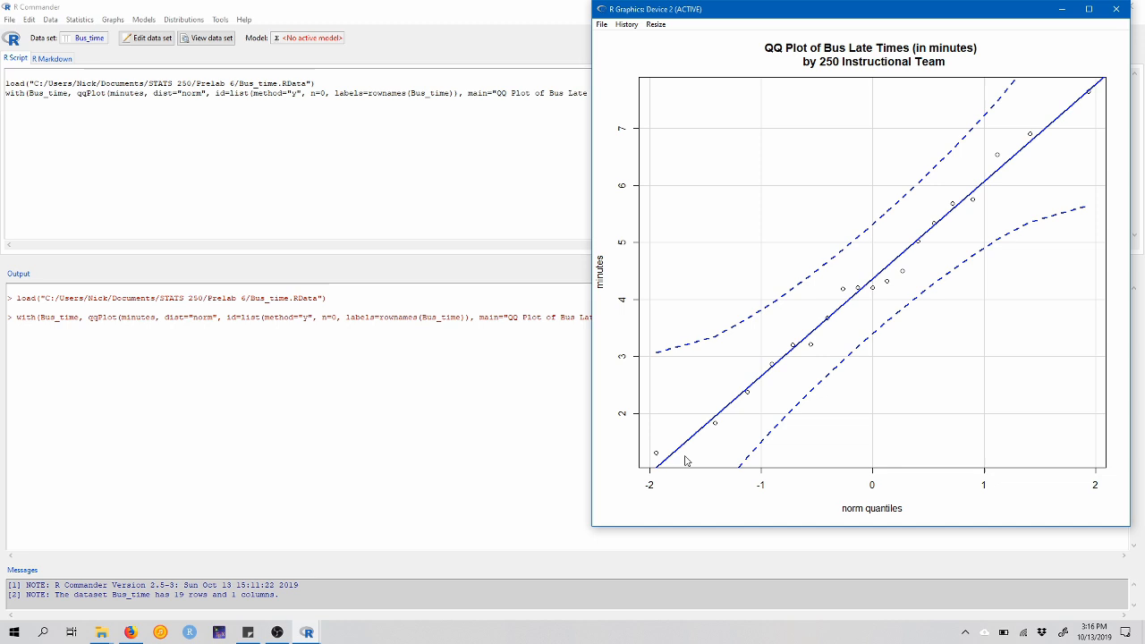
mouse_move(1114, 21)
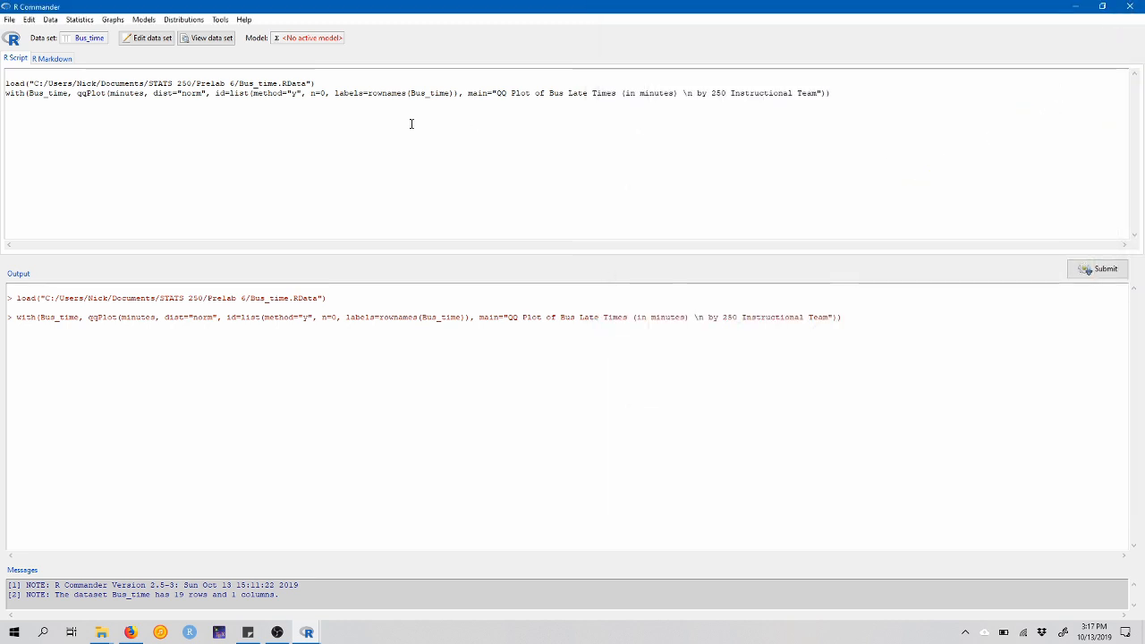
Set the R Markdown title to 'Prelab 6' and the author to '250 Instructional Team'.
left_click(52, 57)
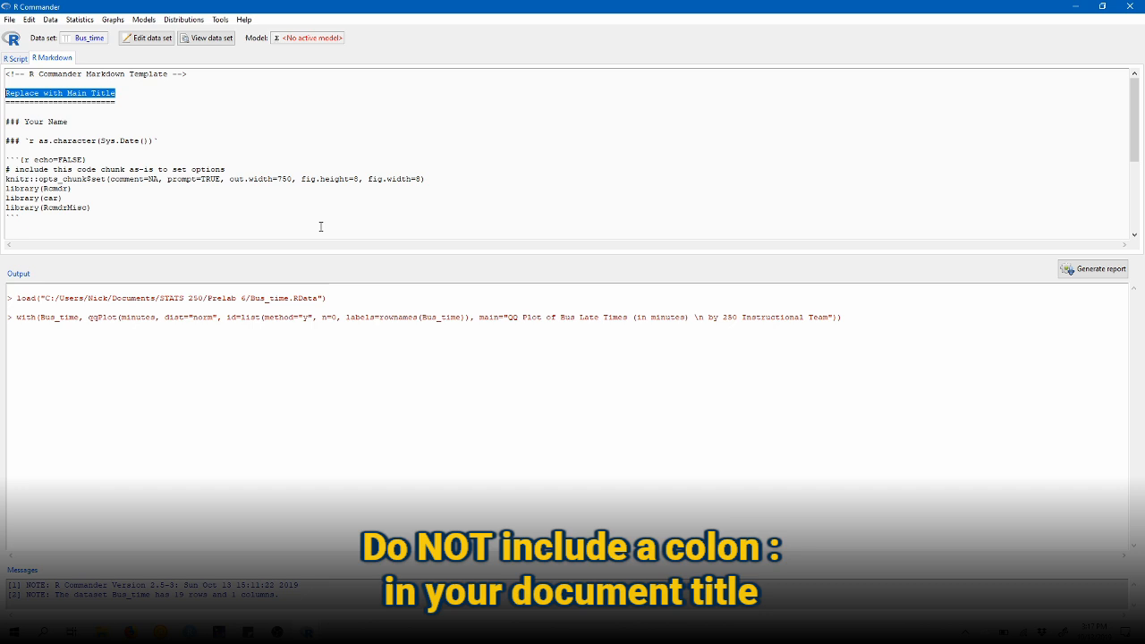
type("Prelab")
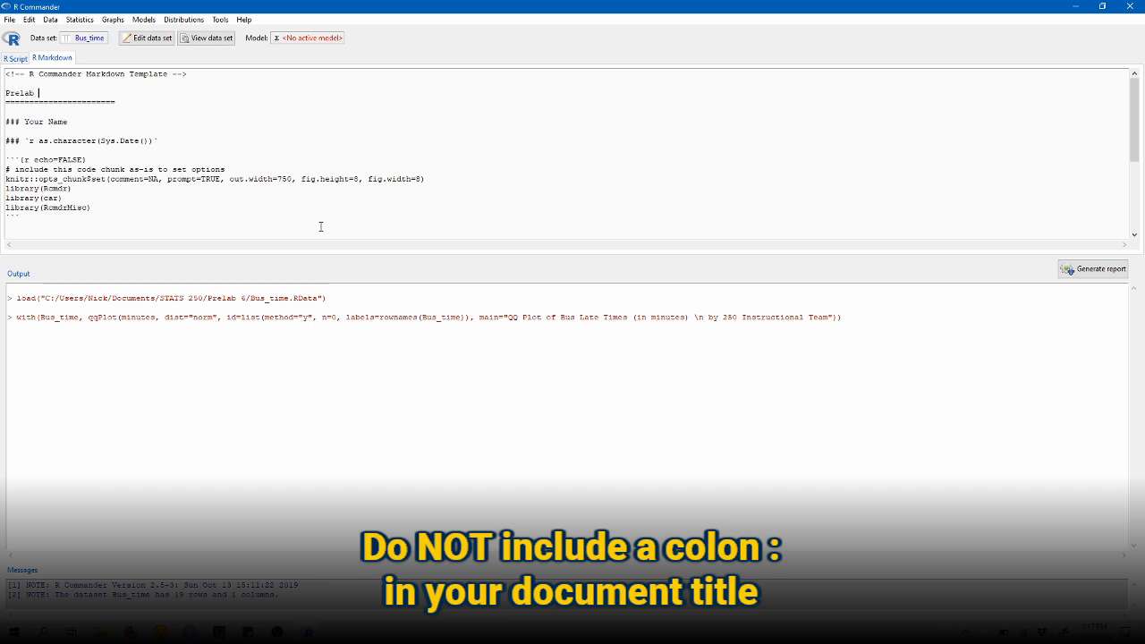
type("6")
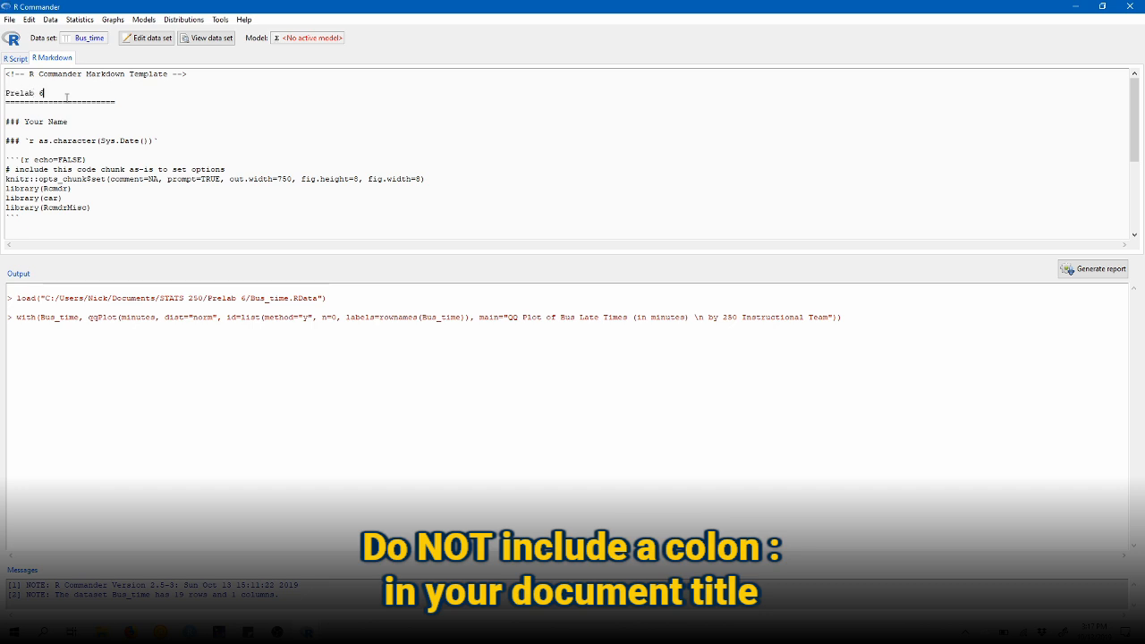
double_click(46, 122)
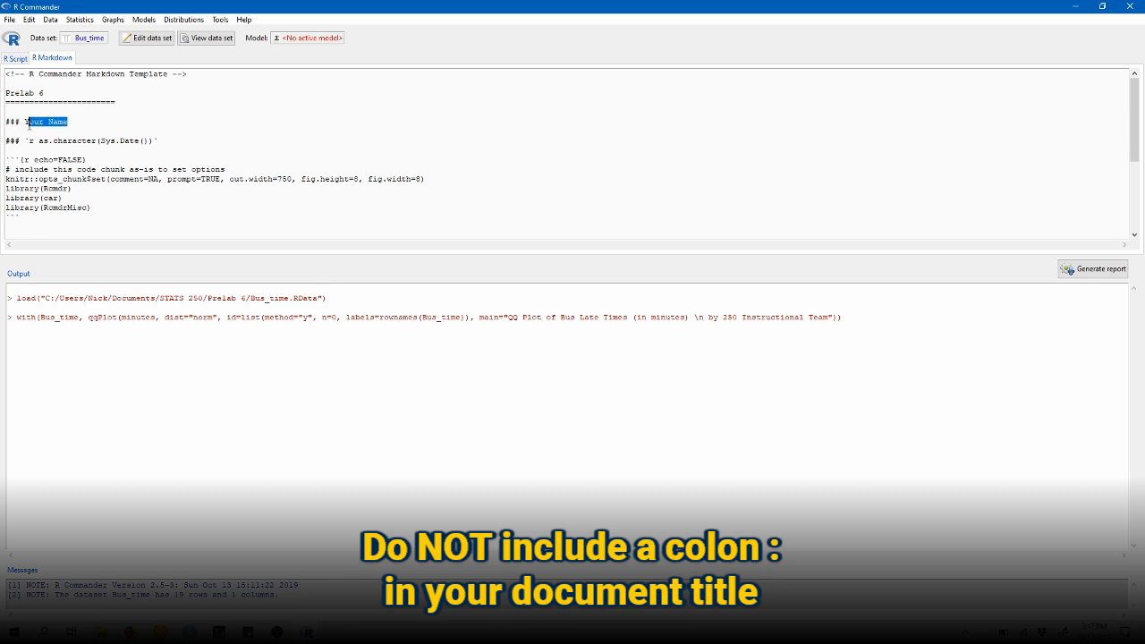
type("250 Instructi")
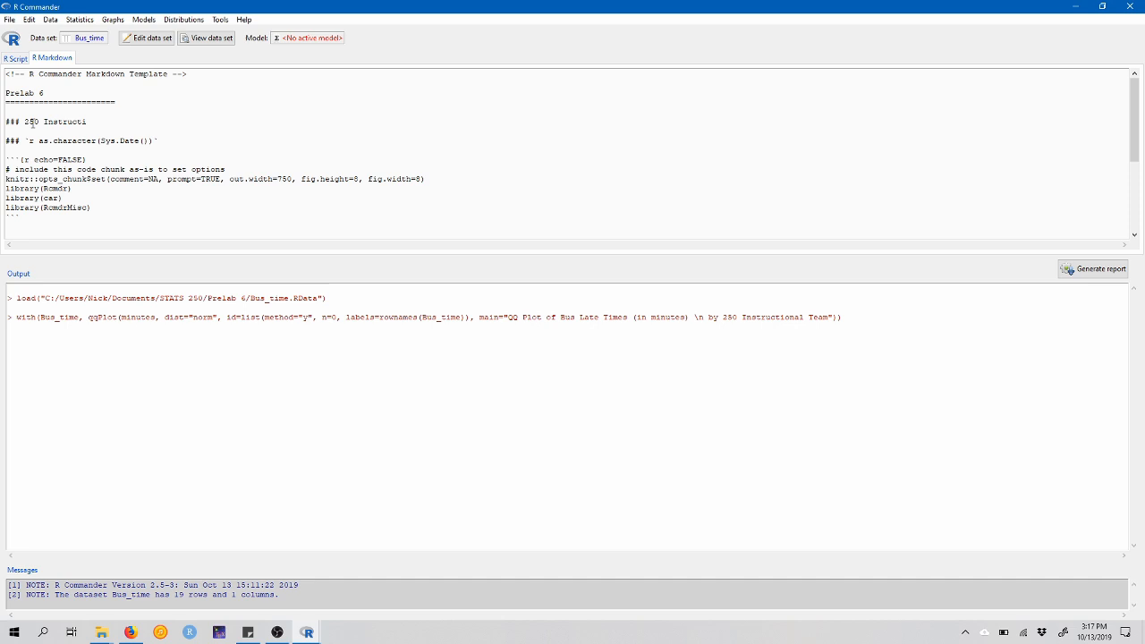
type("onal Team")
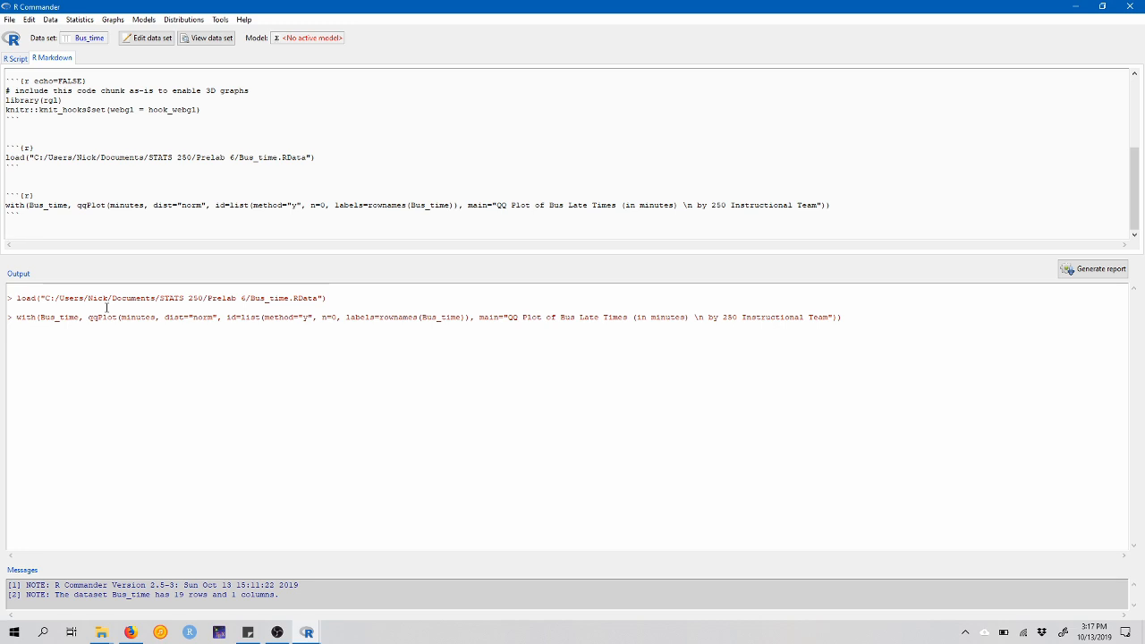
Write the sentence that the points fall along a straight line, so the sample is from a normally-distributed population.
type("Because ou")
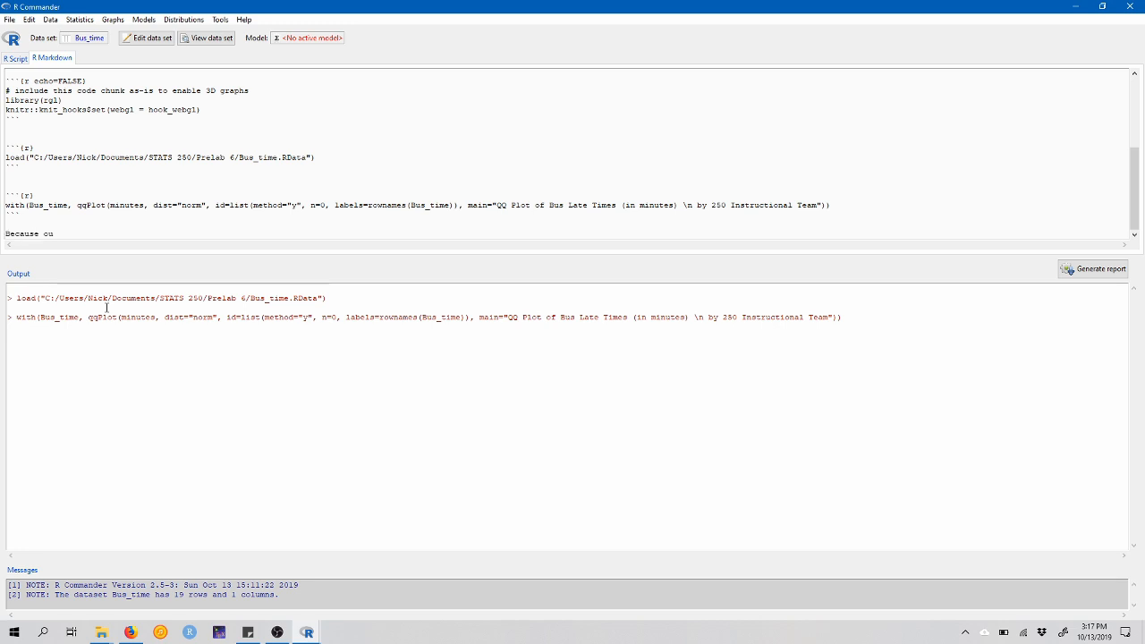
type("the s")
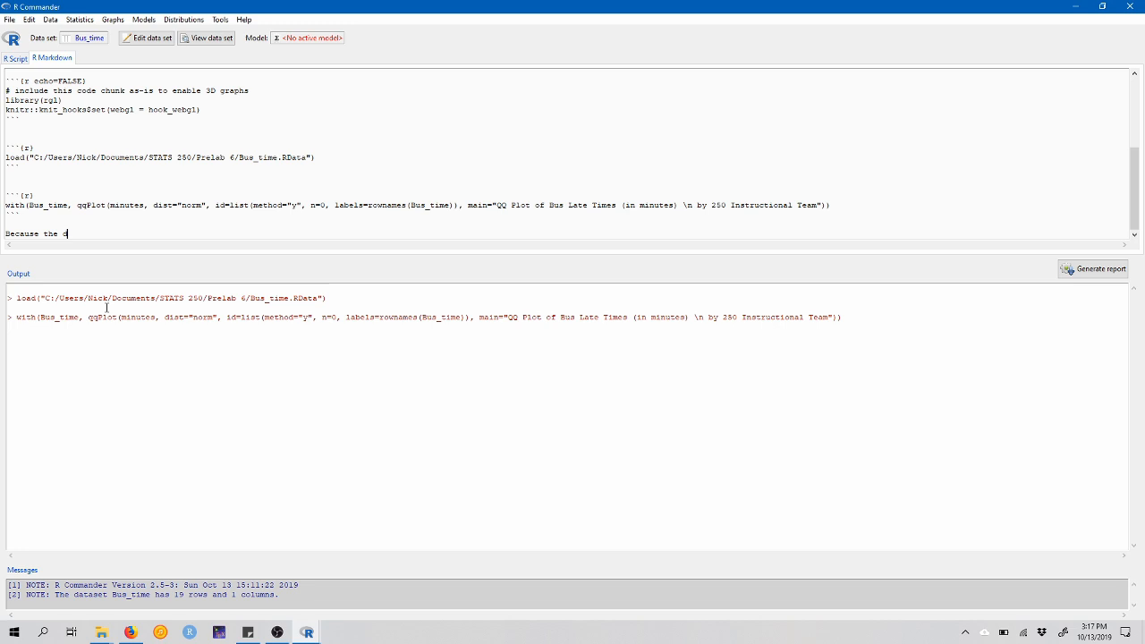
type("data points fall")
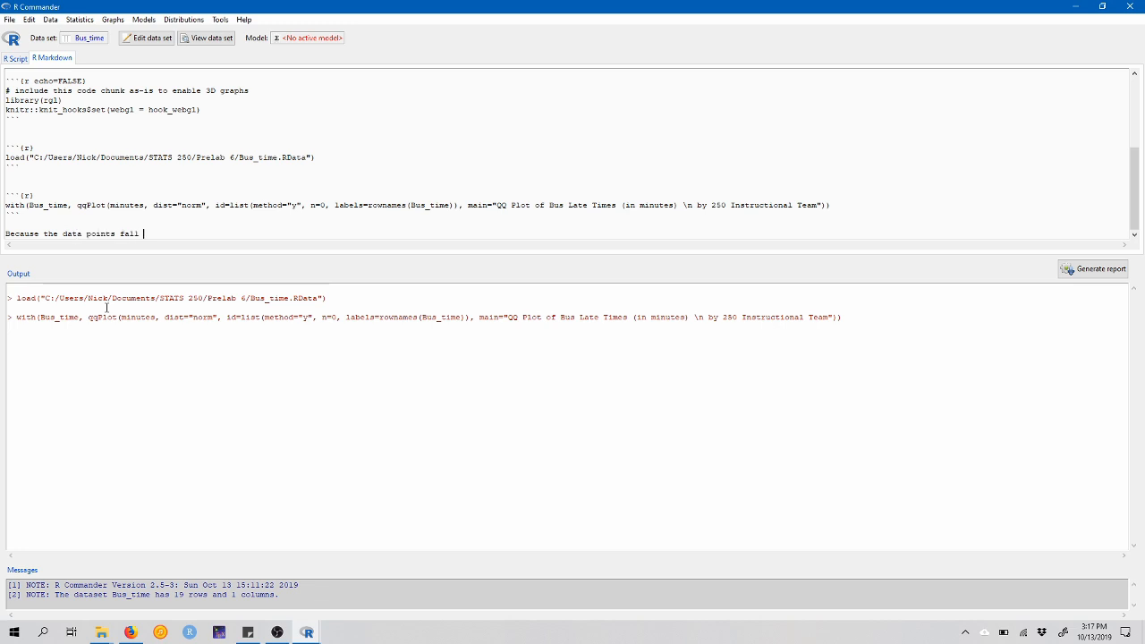
type("along a straight line, we can reasonably")
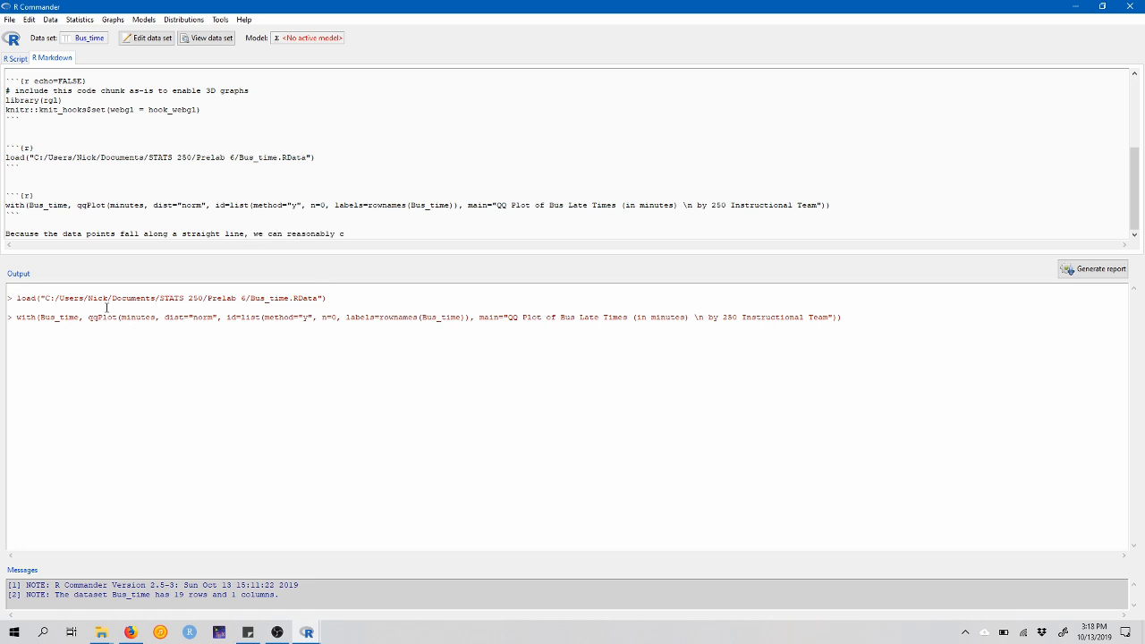
type("conclude that our sample is from a normally-")
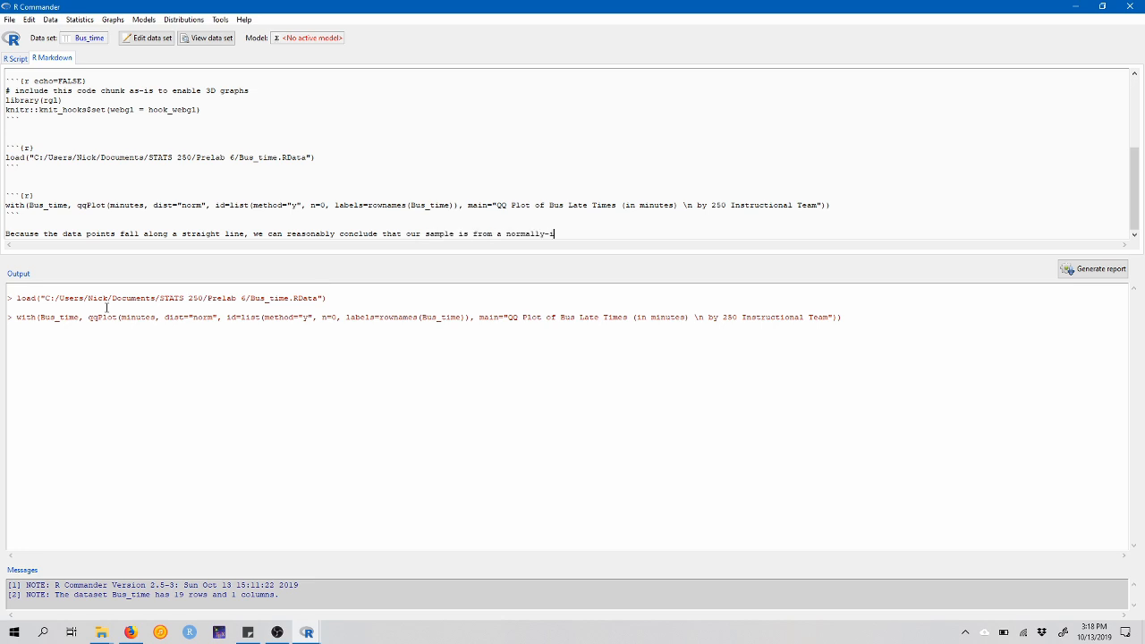
type("distributed populati")
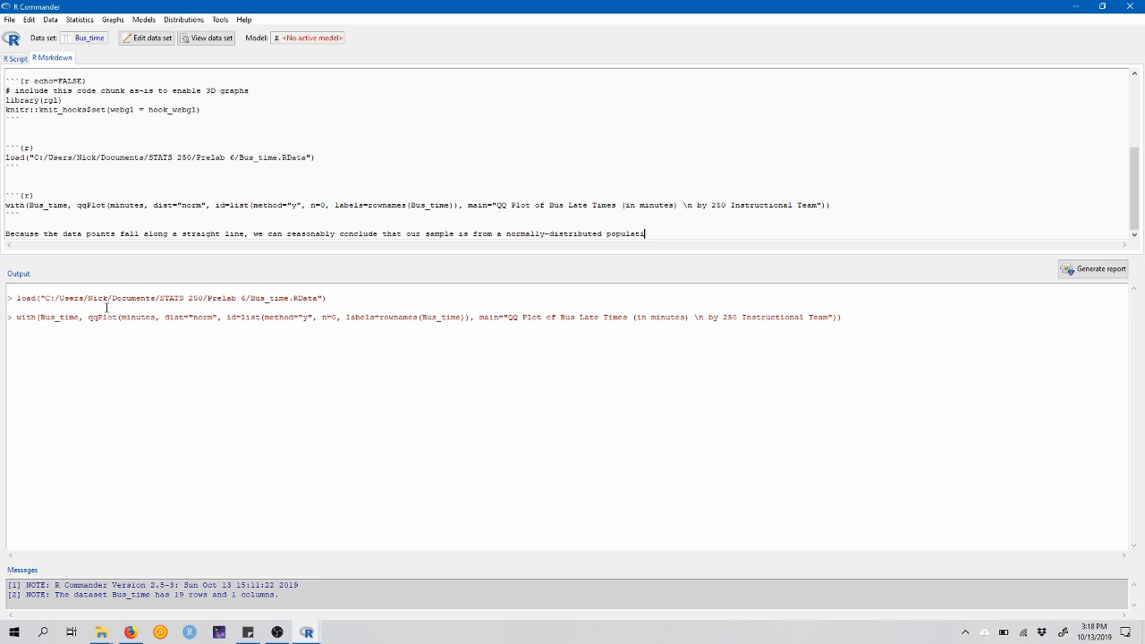
type("on.")
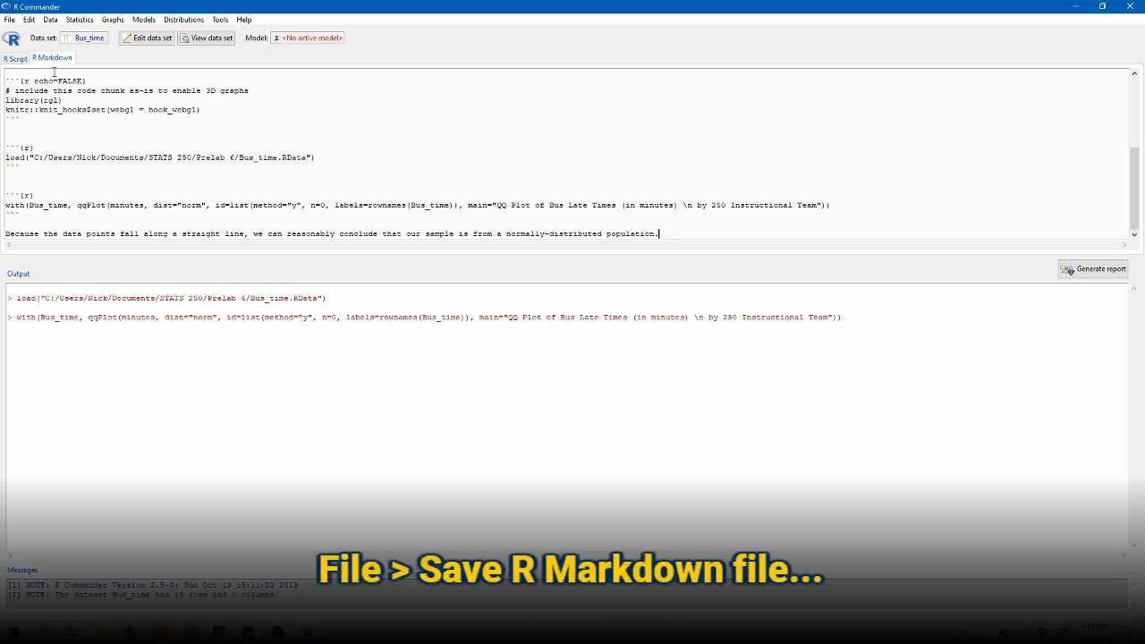
Save the R Markdown file as Prelab6.Rmd in the Prelab 6 folder, rendering the HTML report.
left_click(9, 18)
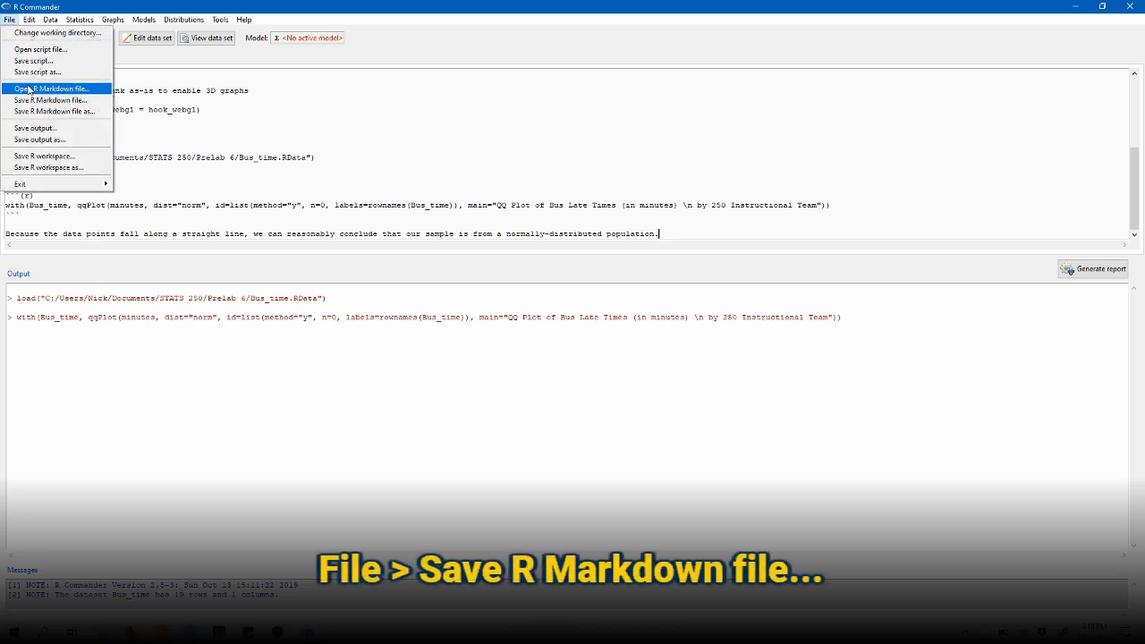
left_click(54, 100)
type("Prelab6.Rmd")
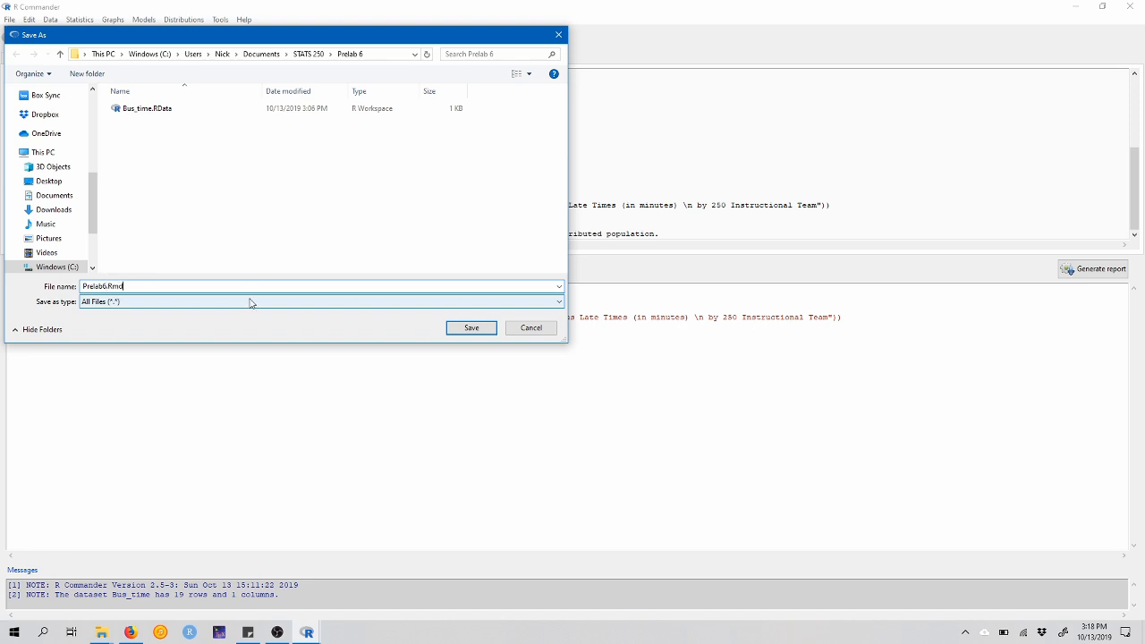
left_click(471, 327)
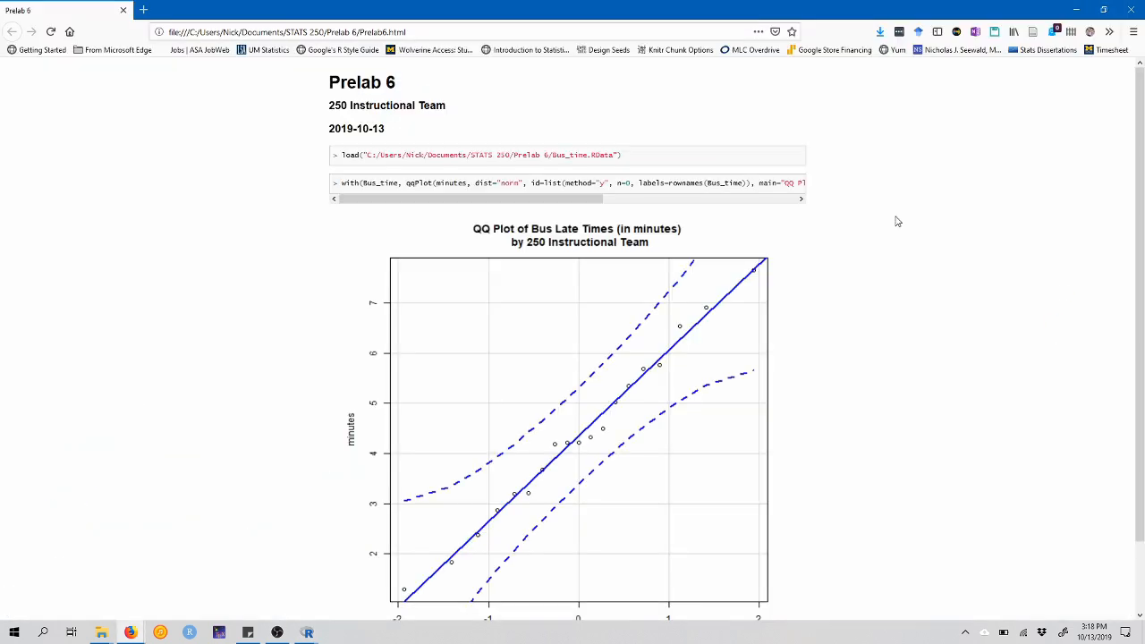
mouse_move(490, 105)
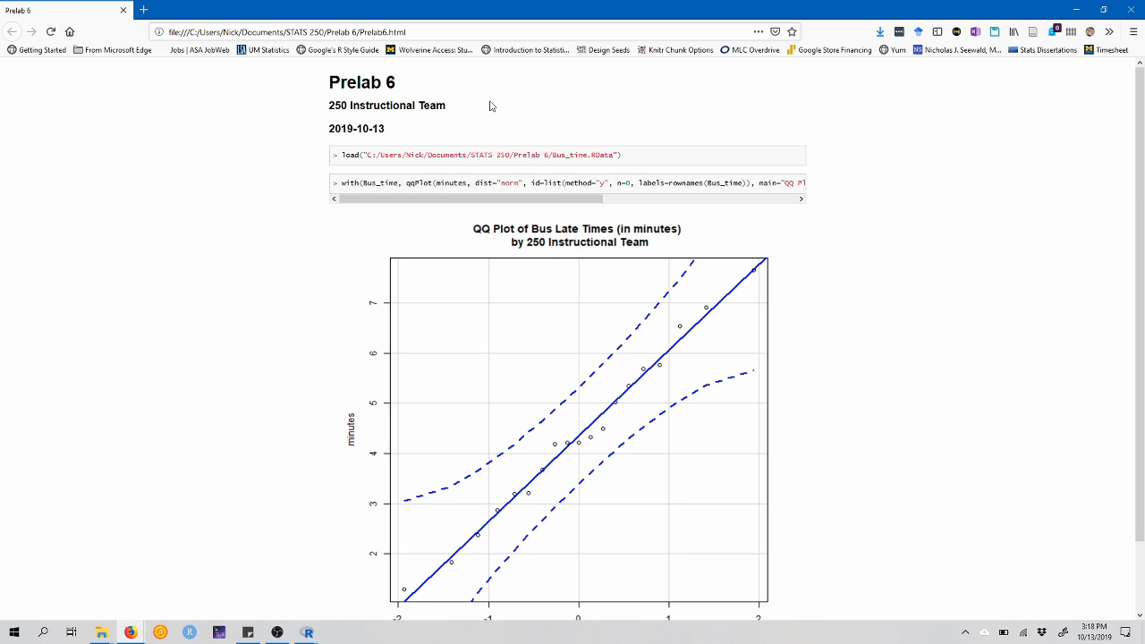
Scroll the Prelab6.html report to the QQ plot and the concluding normality sentence.
scroll("down", 3)
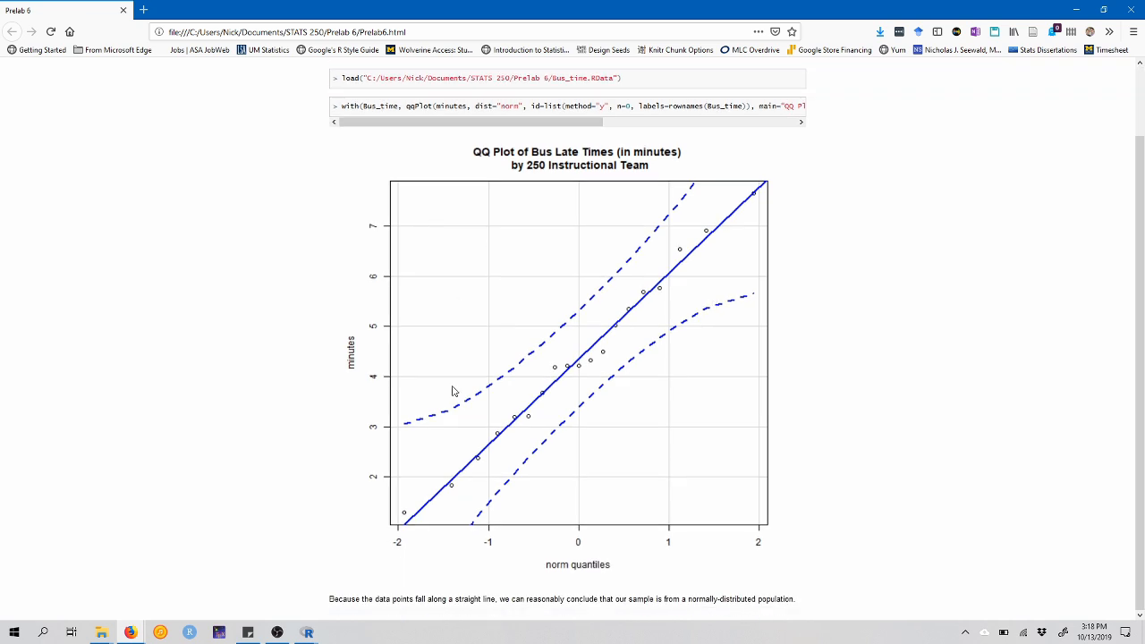
mouse_move(636, 597)
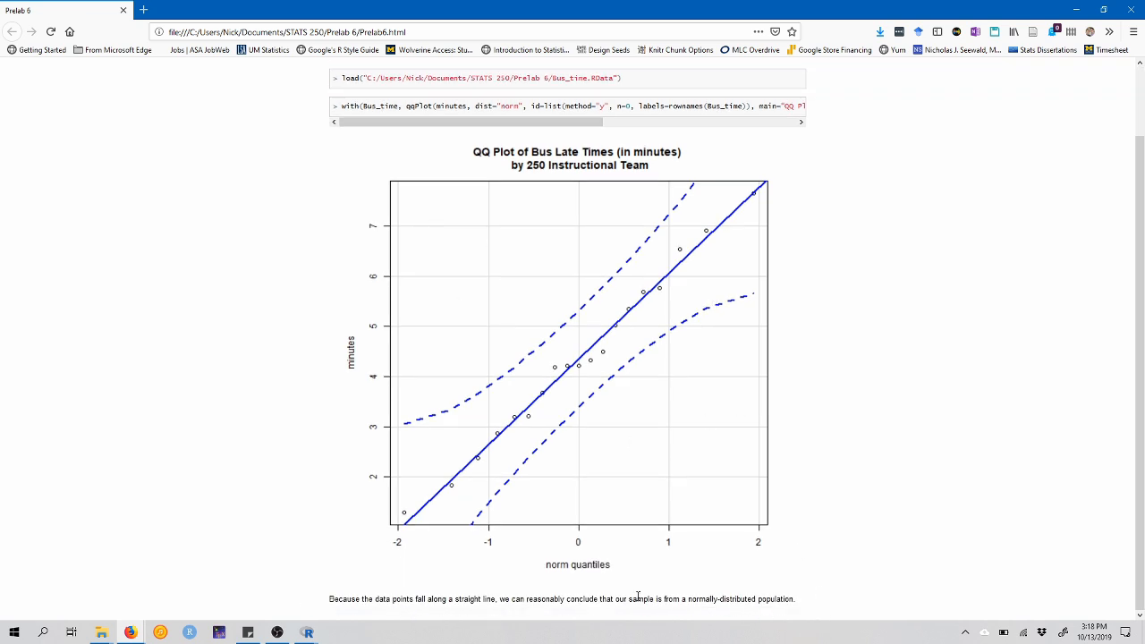
mouse_move(805, 604)
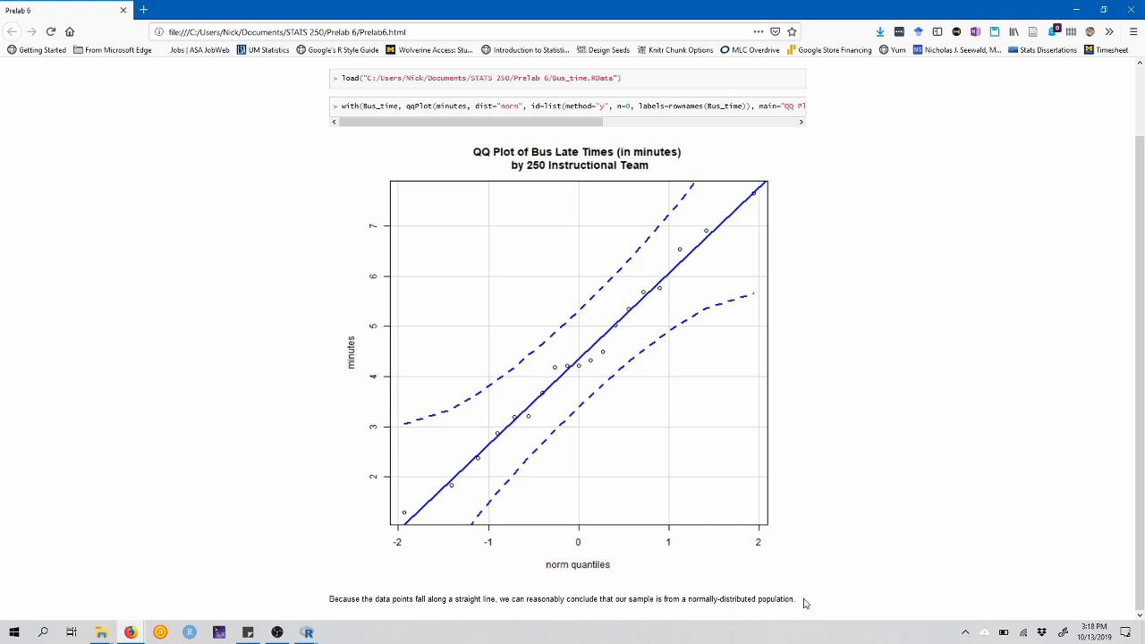
mouse_move(771, 593)
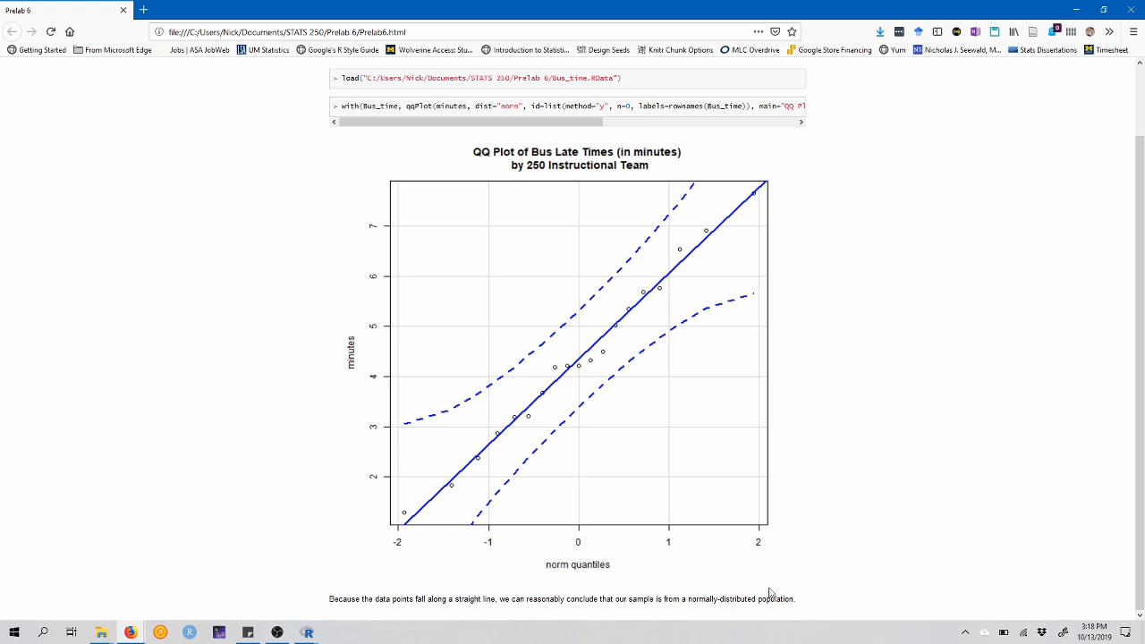
Browse the Prelab 6 folder showing figure, Bus_time.RData, Prelab6.html, Prelab6.md and Prelab6.Rmd.
left_click(101, 633)
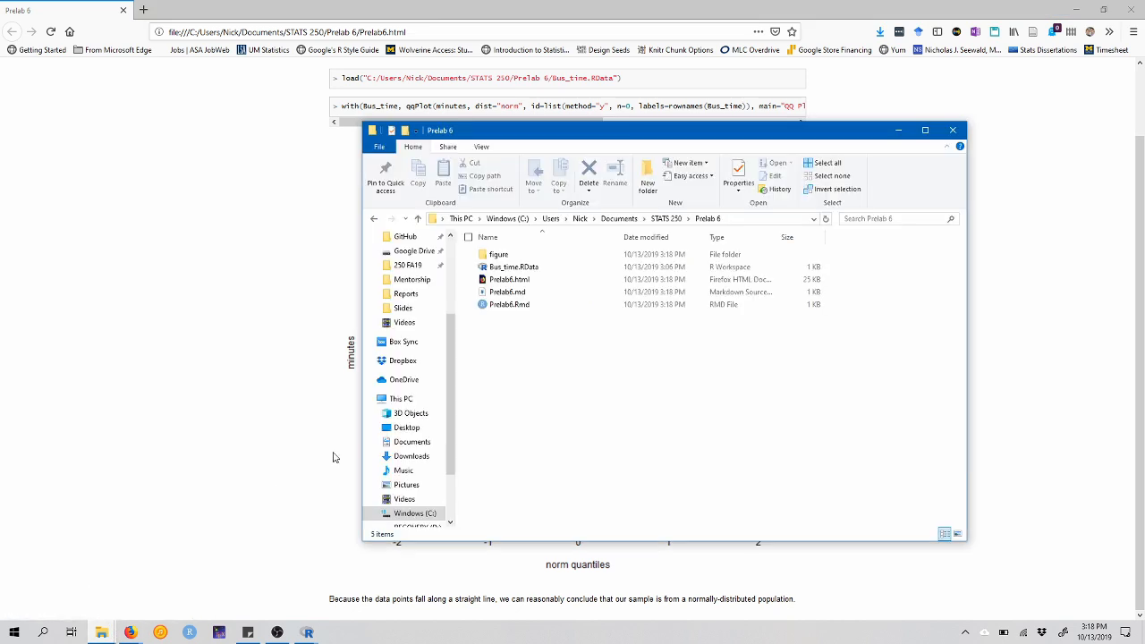
mouse_move(622, 357)
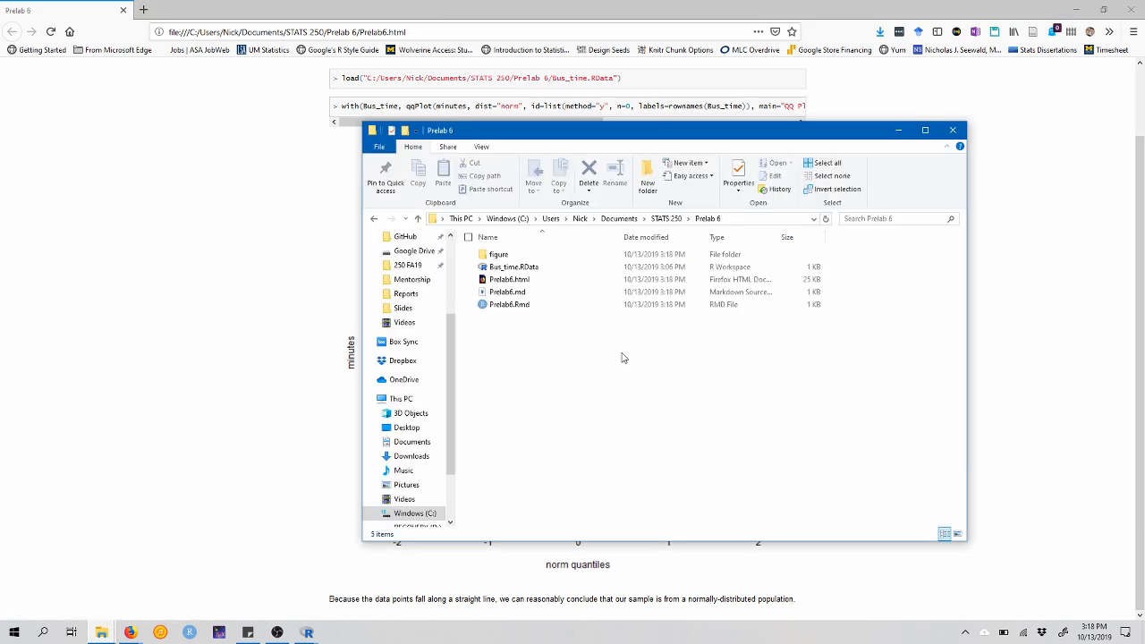
left_click(510, 279)
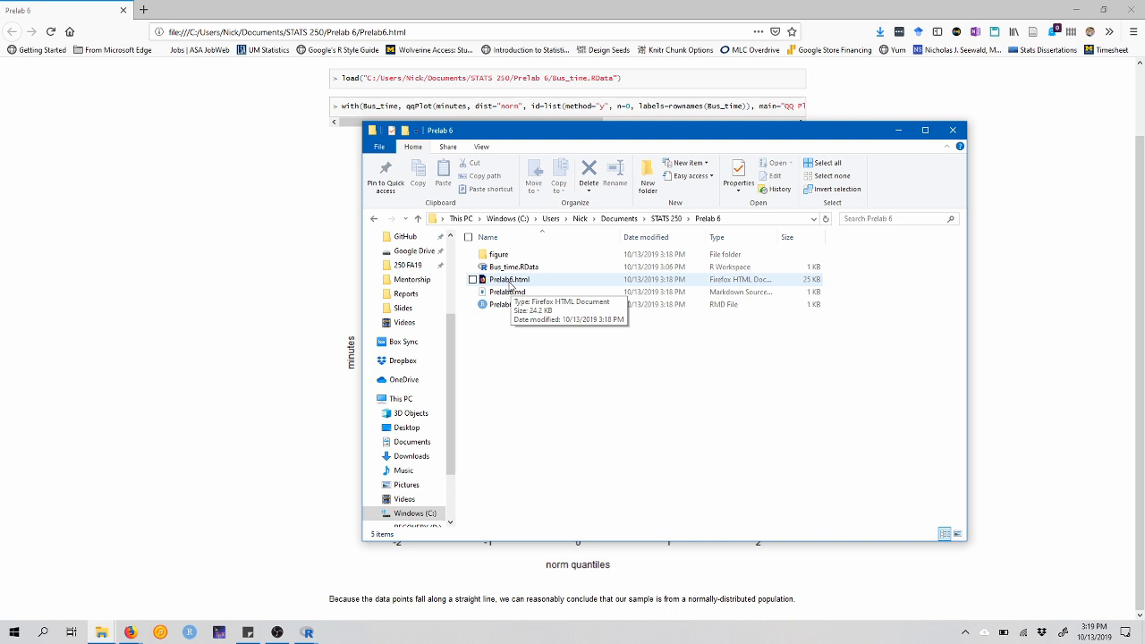
mouse_move(544, 283)
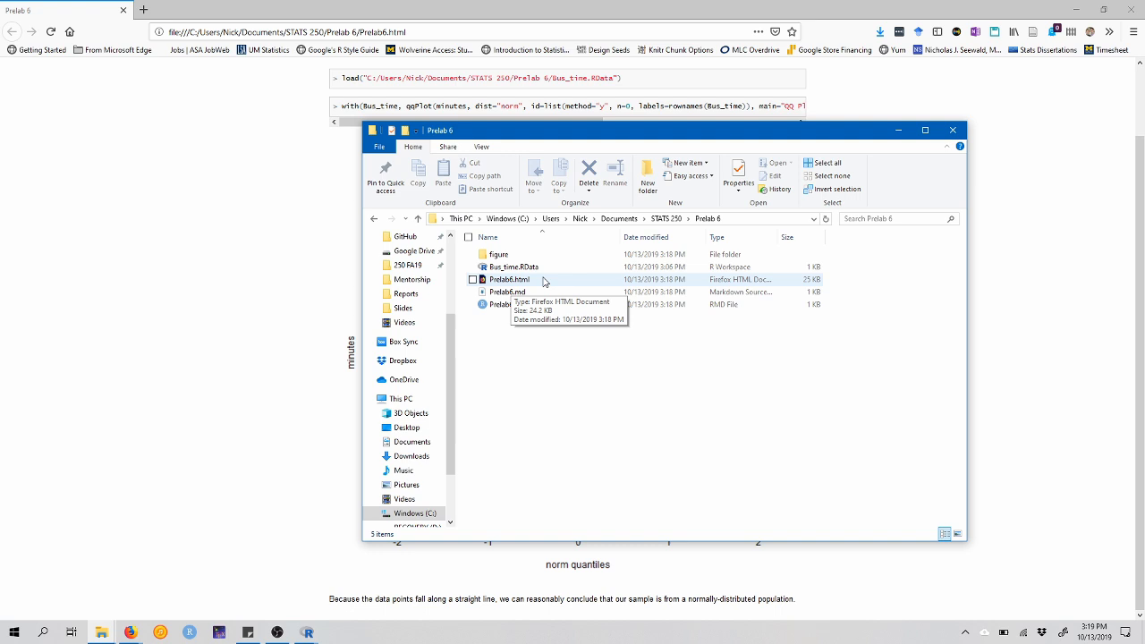
mouse_move(550, 346)
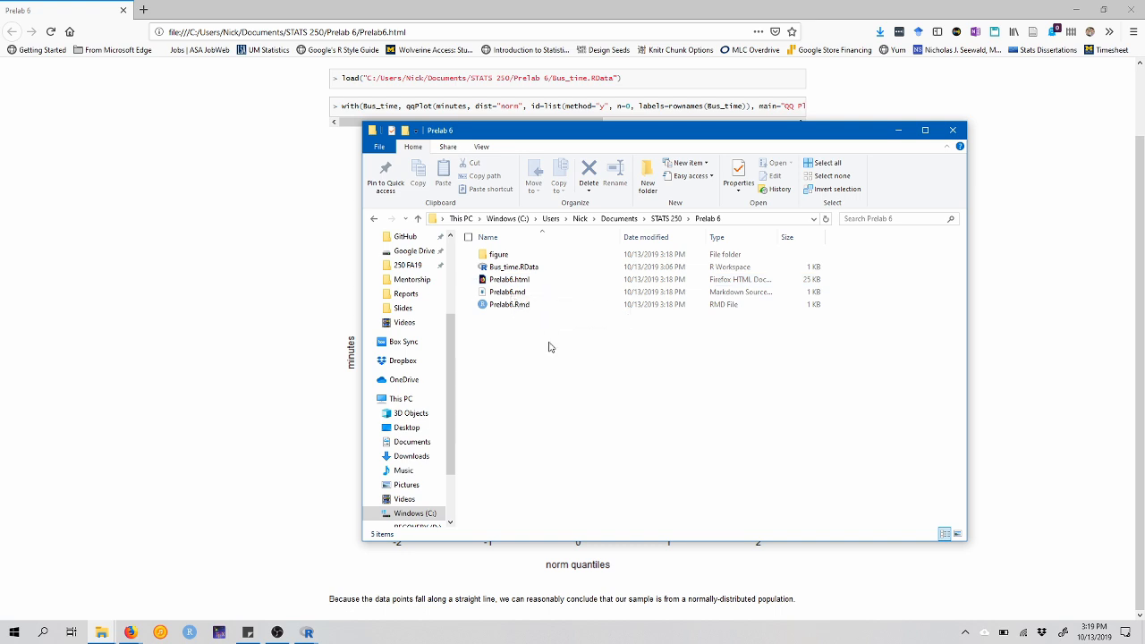